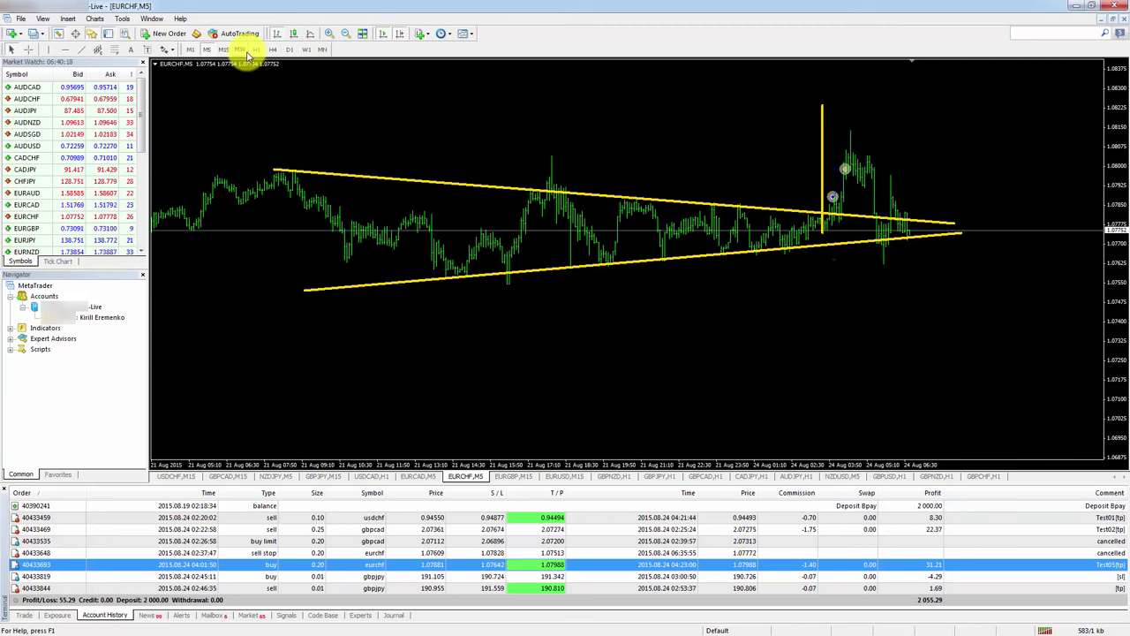
# Step: Switch EURCHF to H1, then review the EURGBP, EURUSD, USDCHF and GBPCHF charts
pyautogui.click(269, 50)
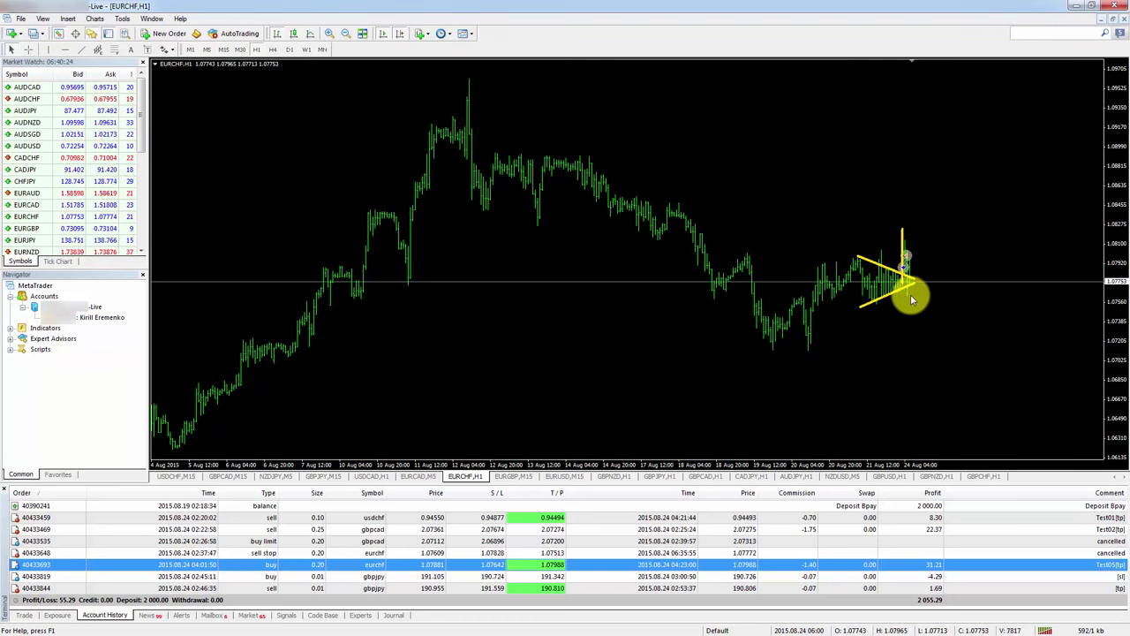
pyautogui.moveTo(548, 432)
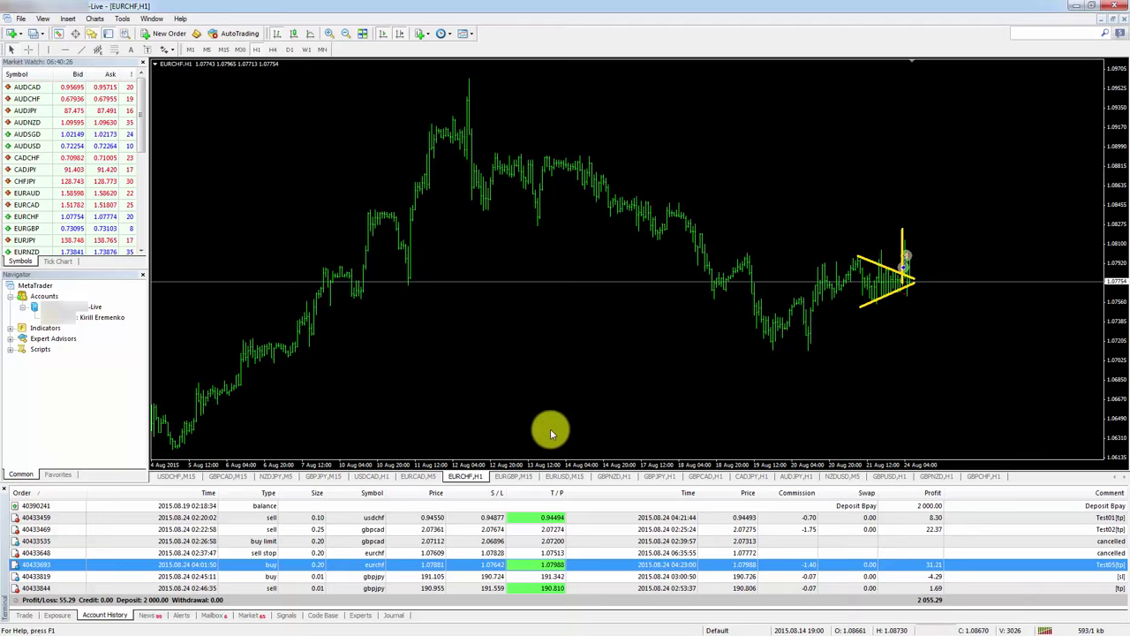
pyautogui.click(514, 476)
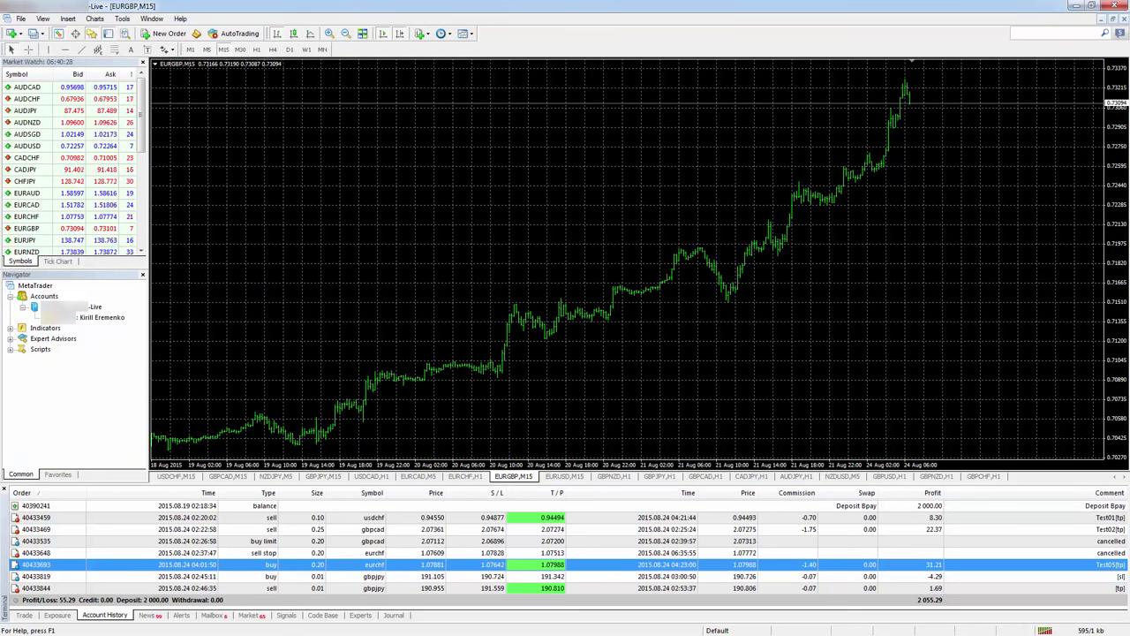
pyautogui.click(461, 477)
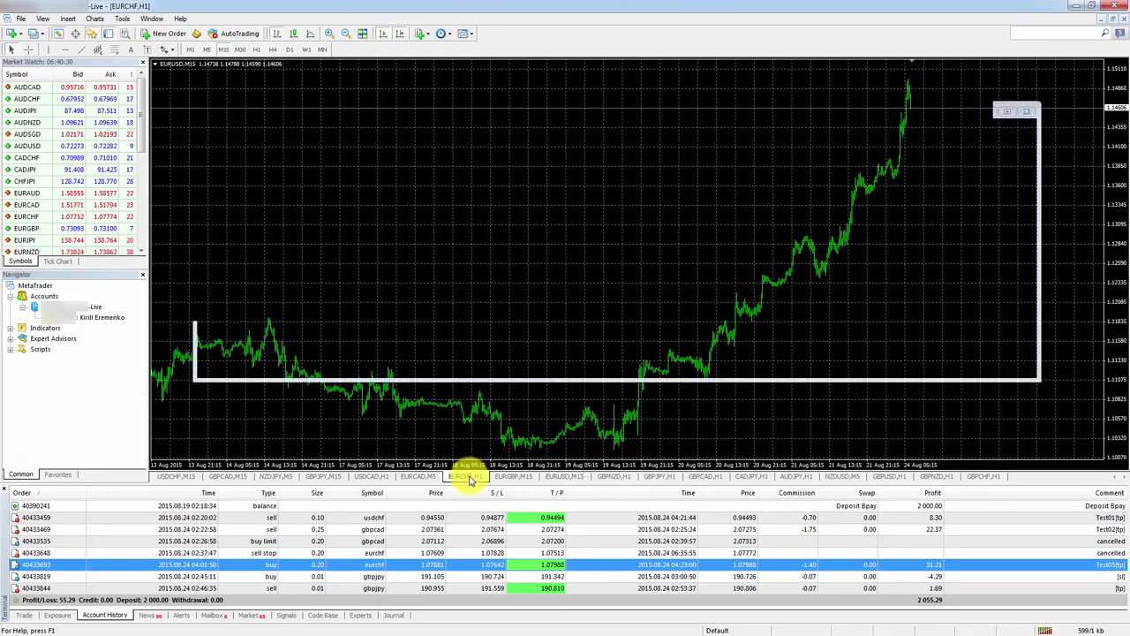
pyautogui.click(174, 477)
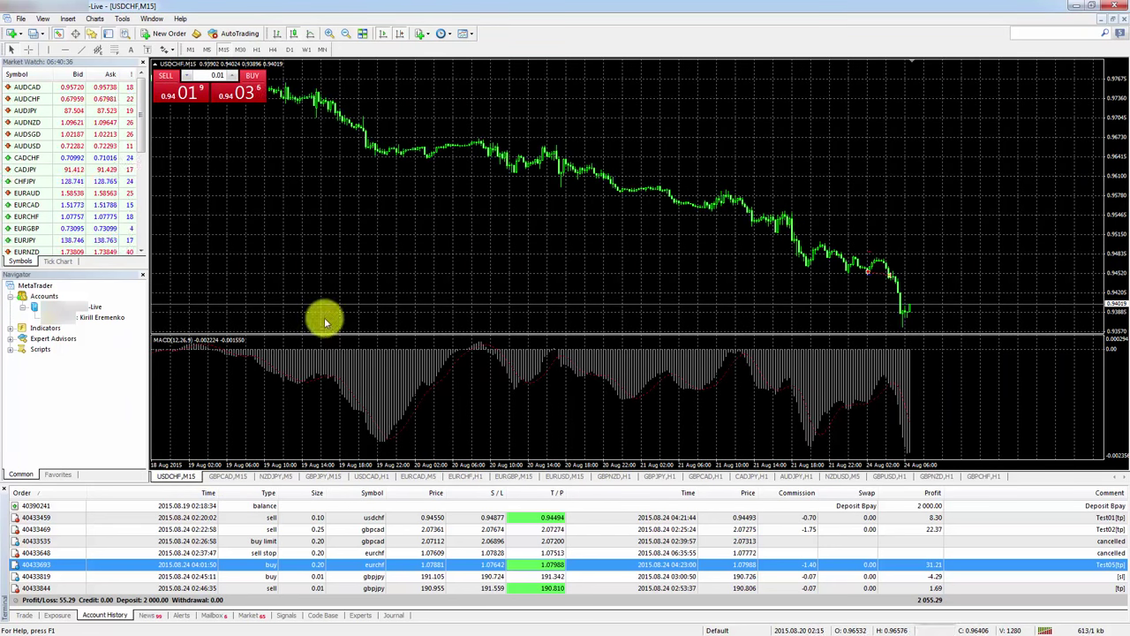
pyautogui.moveTo(693, 309)
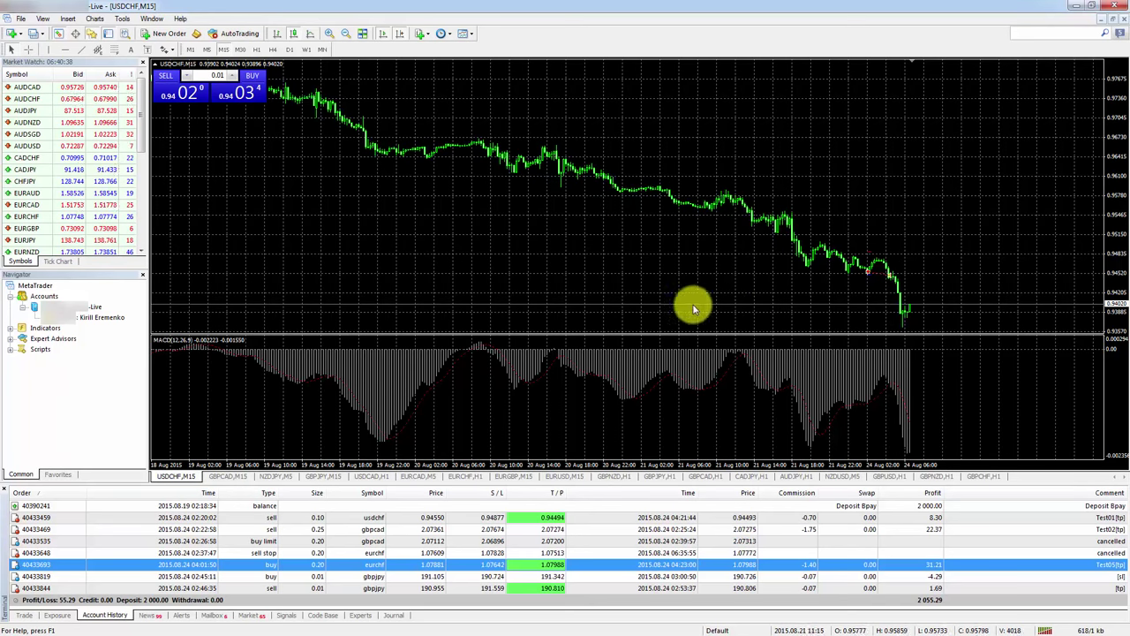
pyautogui.click(985, 477)
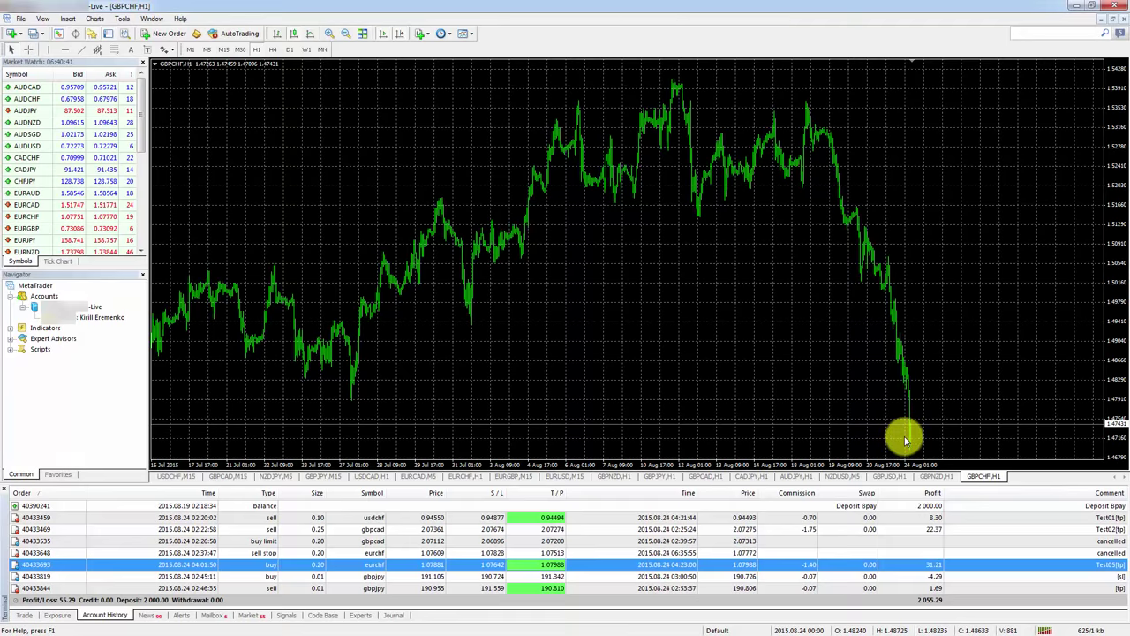
pyautogui.moveTo(819, 406)
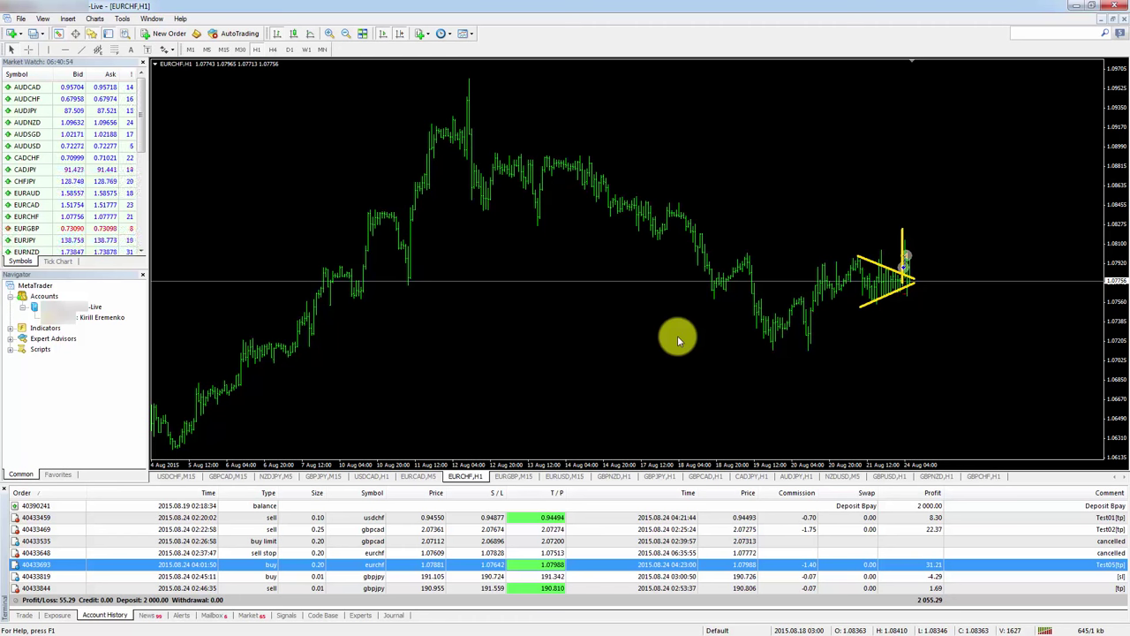
pyautogui.moveTo(620, 331)
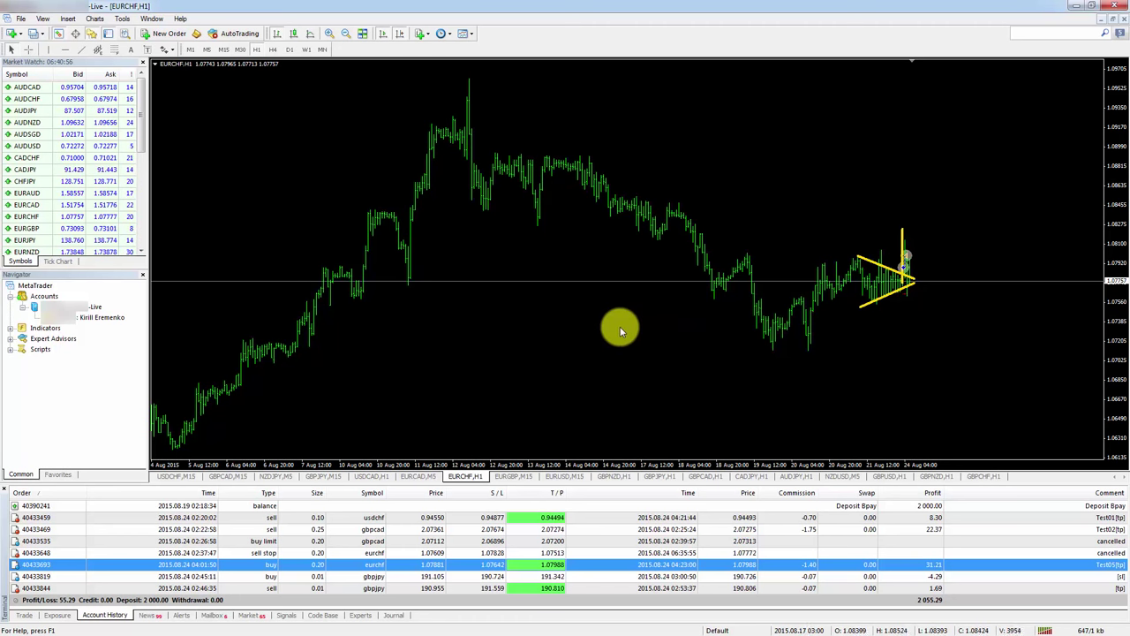
pyautogui.moveTo(585, 338)
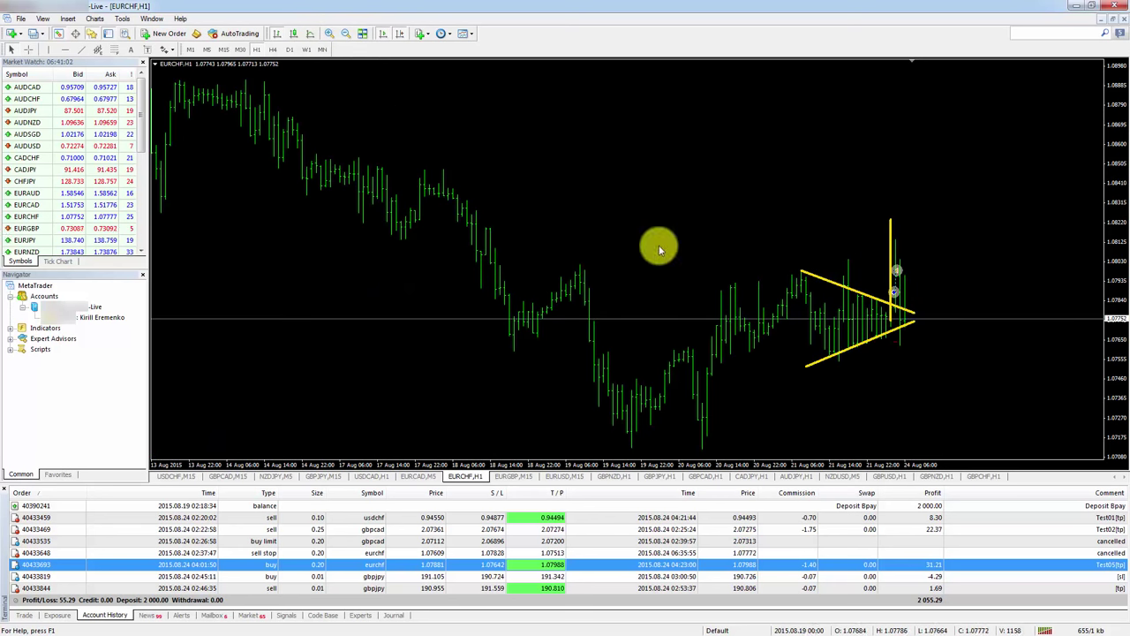
pyautogui.moveTo(935, 313)
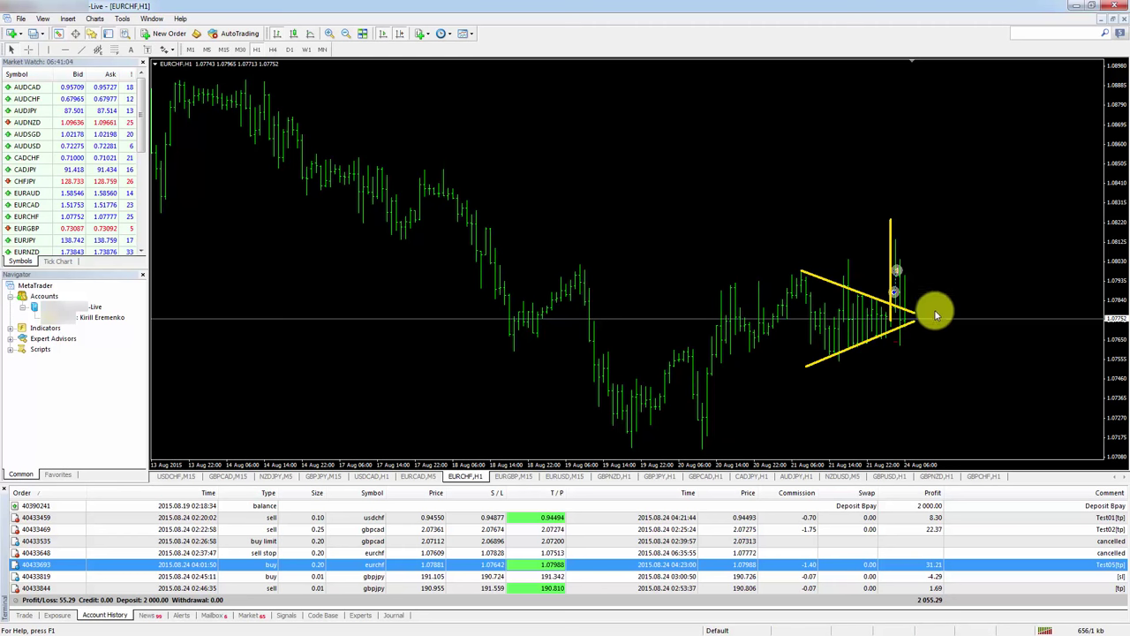
pyautogui.moveTo(883, 338)
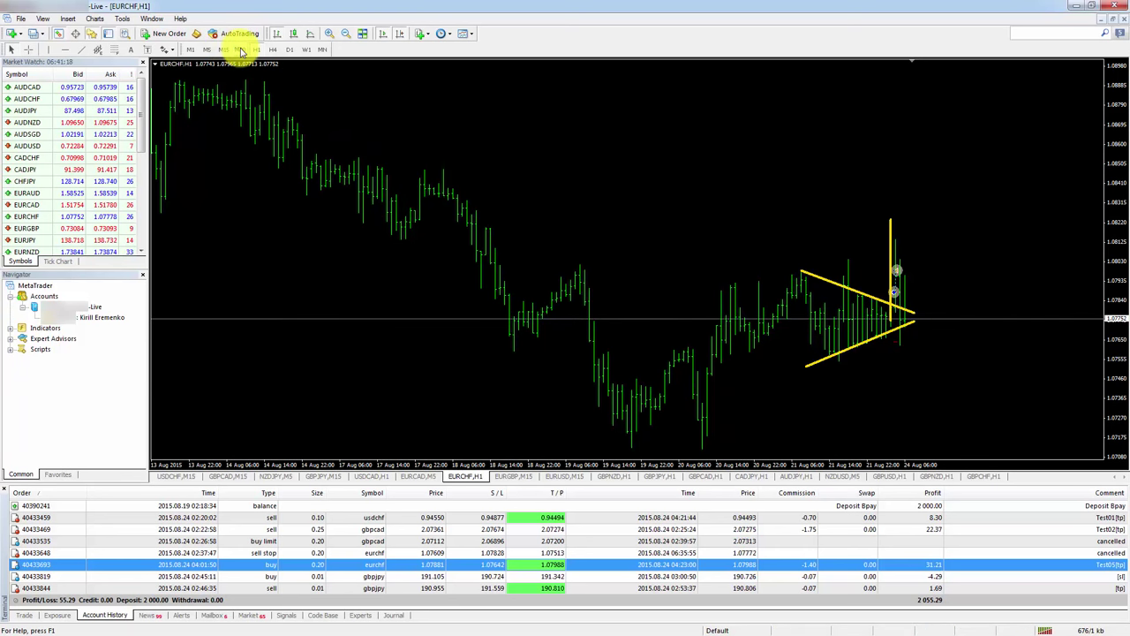
# Step: Step the EURCHF chart from M30 down to M15 and show the Exposure summary
pyautogui.click(228, 48)
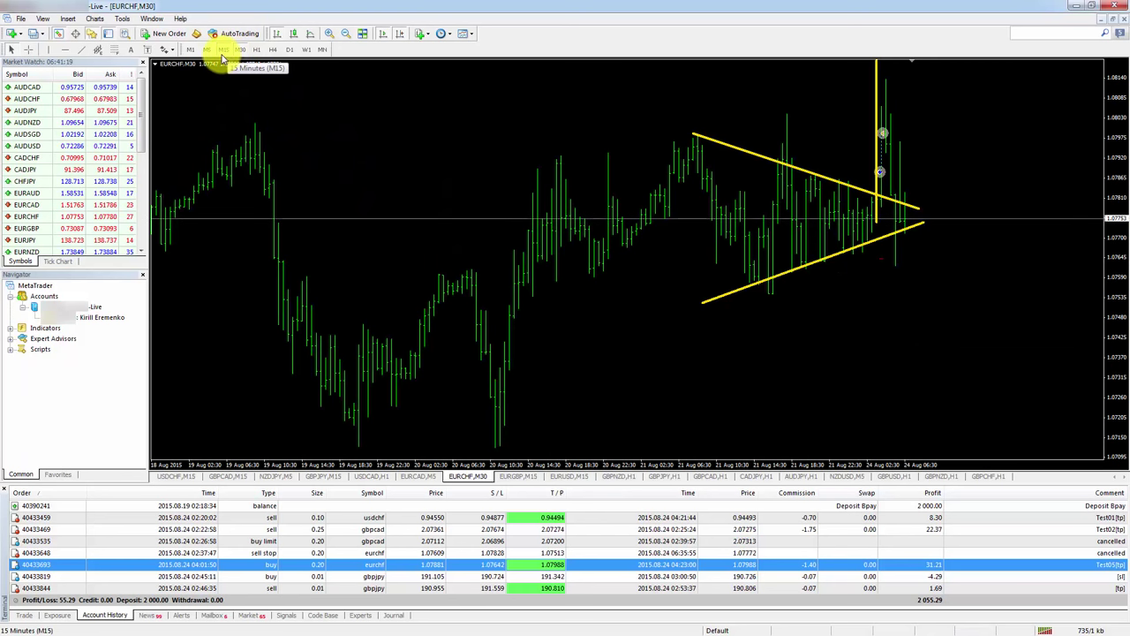
pyautogui.click(220, 47)
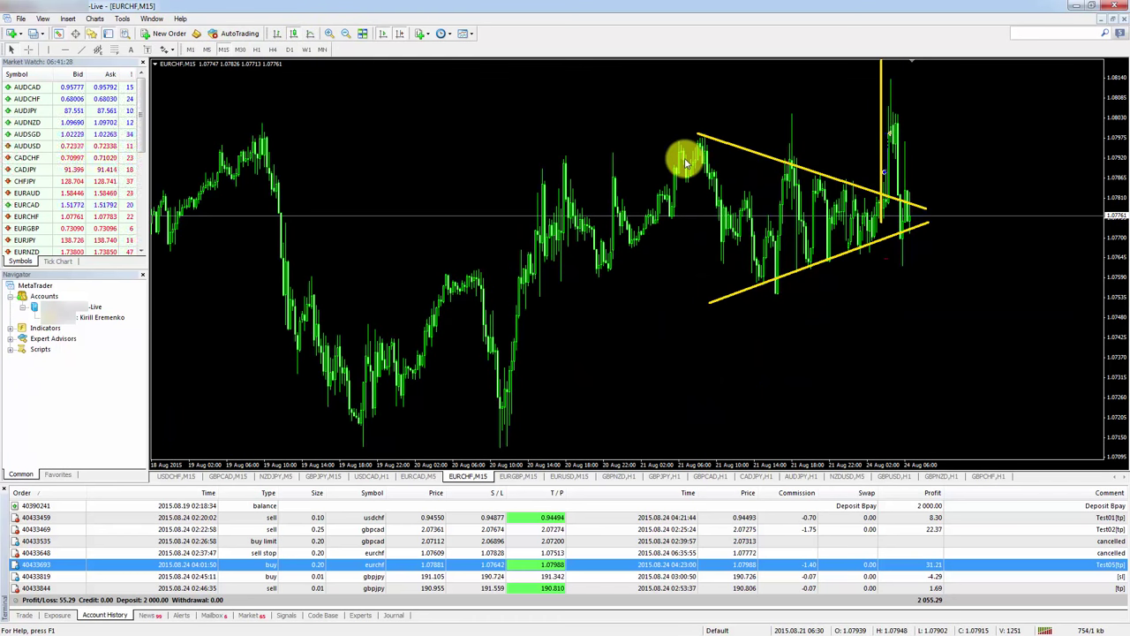
pyautogui.moveTo(468, 141)
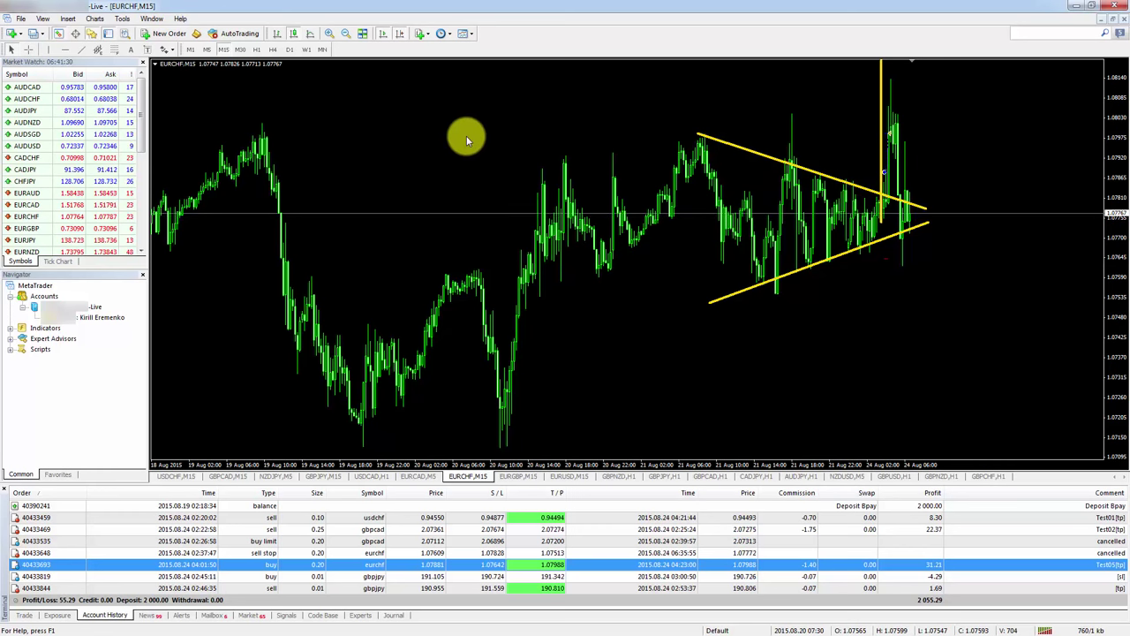
pyautogui.moveTo(702, 132)
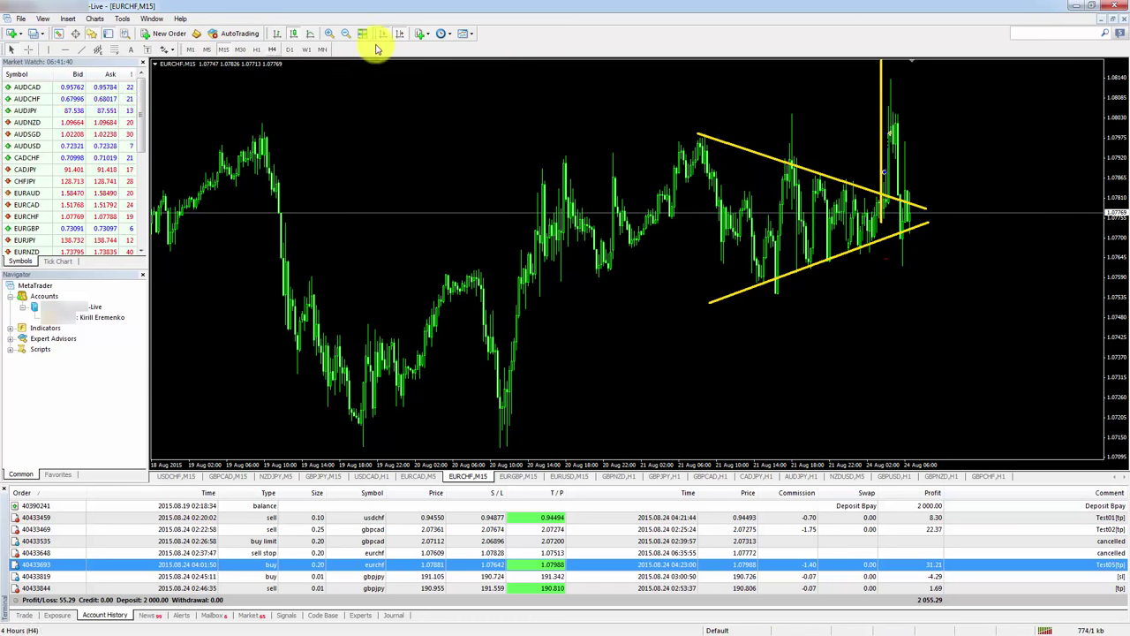
pyautogui.click(58, 616)
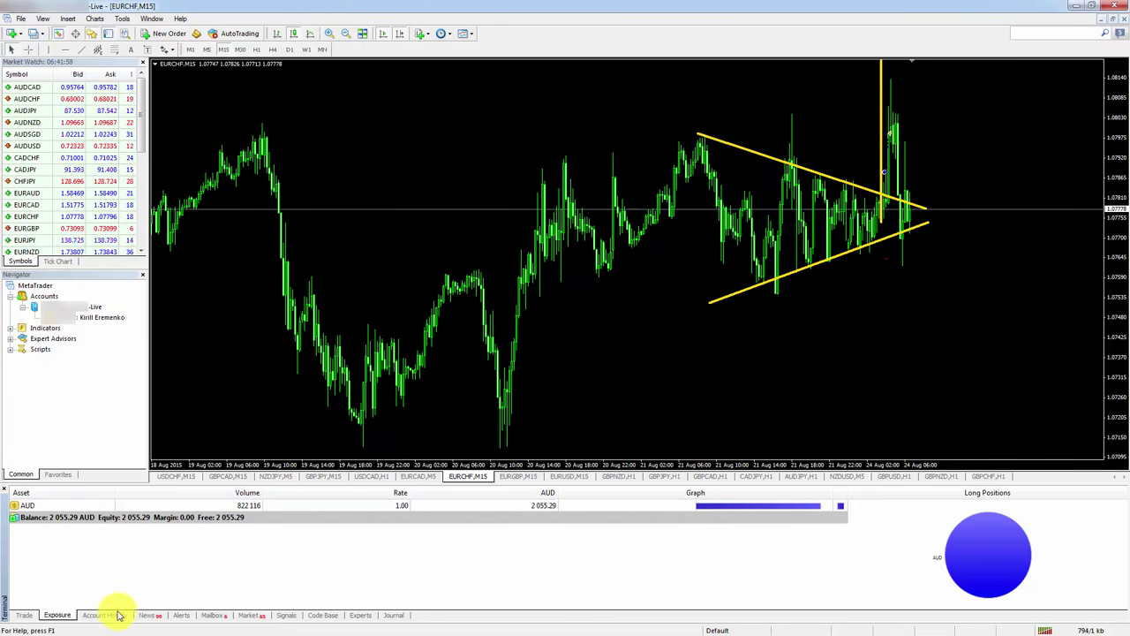
# Step: Return the Terminal to the Account History order list
pyautogui.click(104, 615)
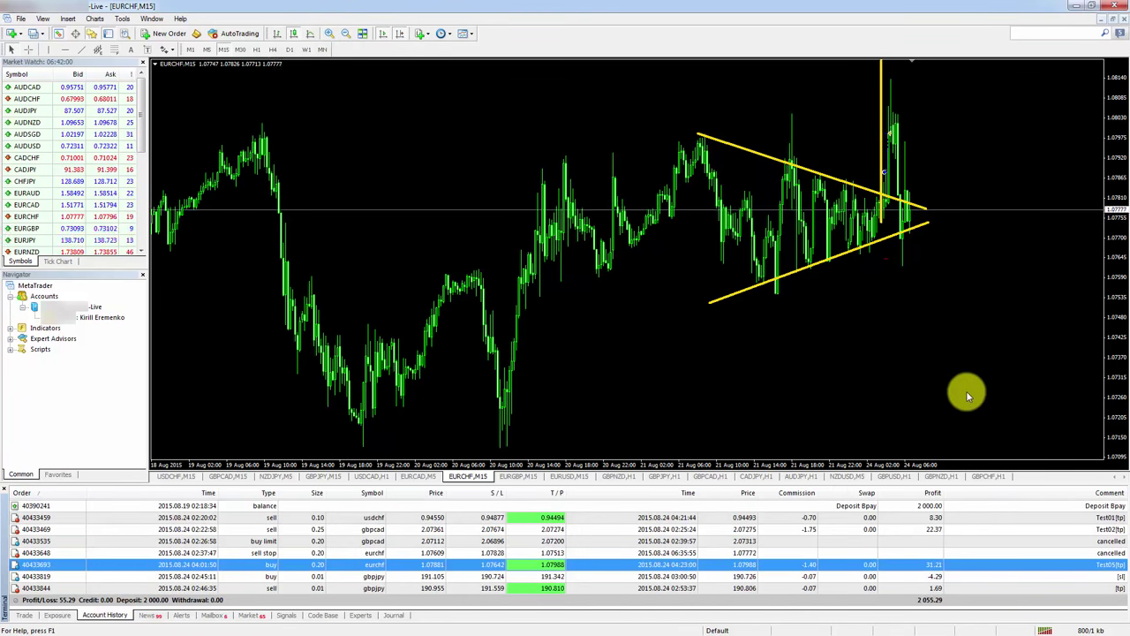
pyautogui.moveTo(539, 228)
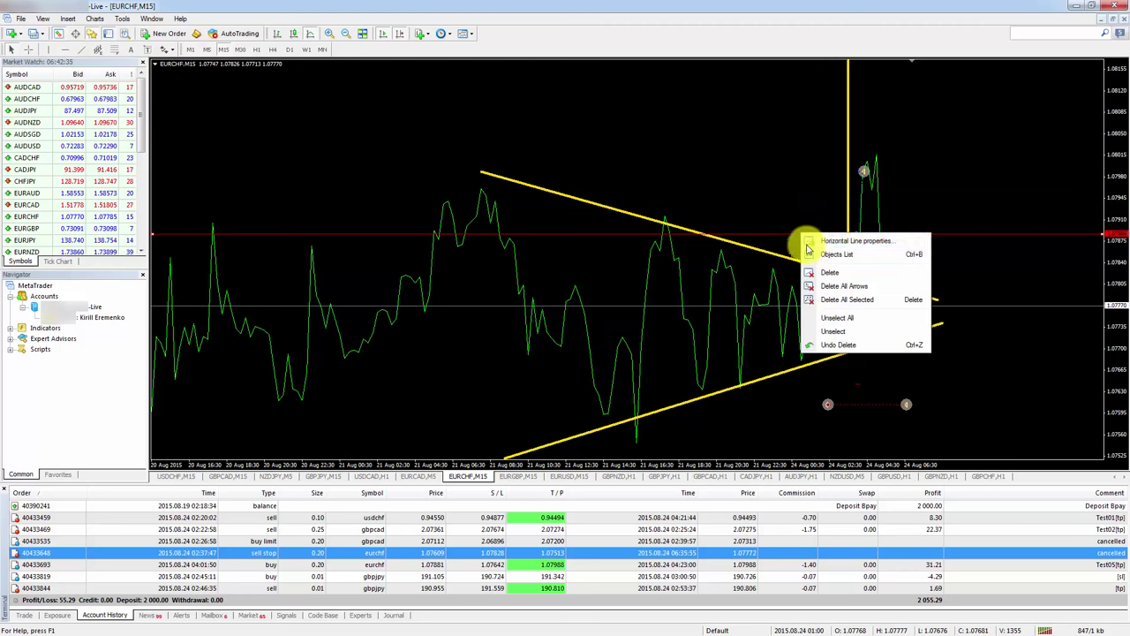
# Step: Set the colour of both the horizontal and vertical order lines to White
pyautogui.click(853, 240)
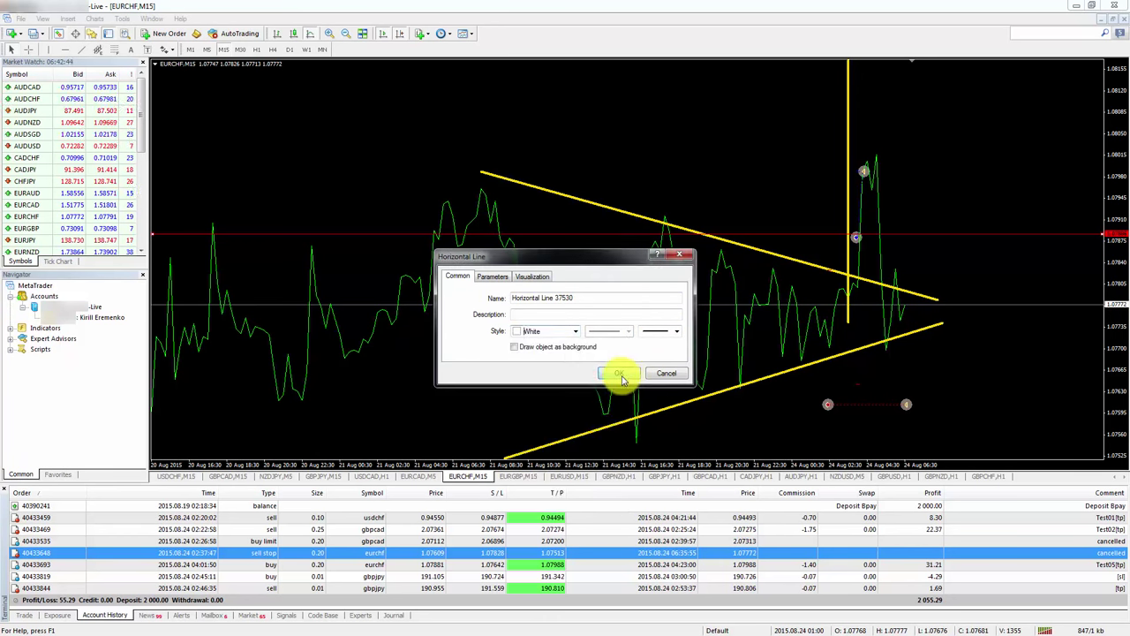
pyautogui.click(618, 372)
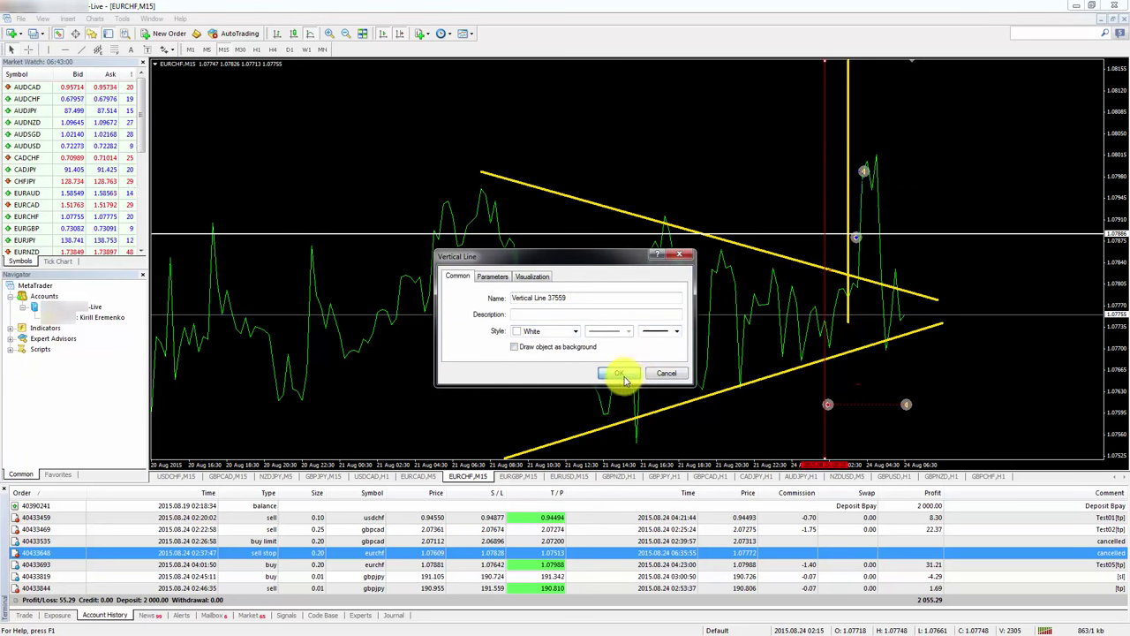
pyautogui.click(616, 372)
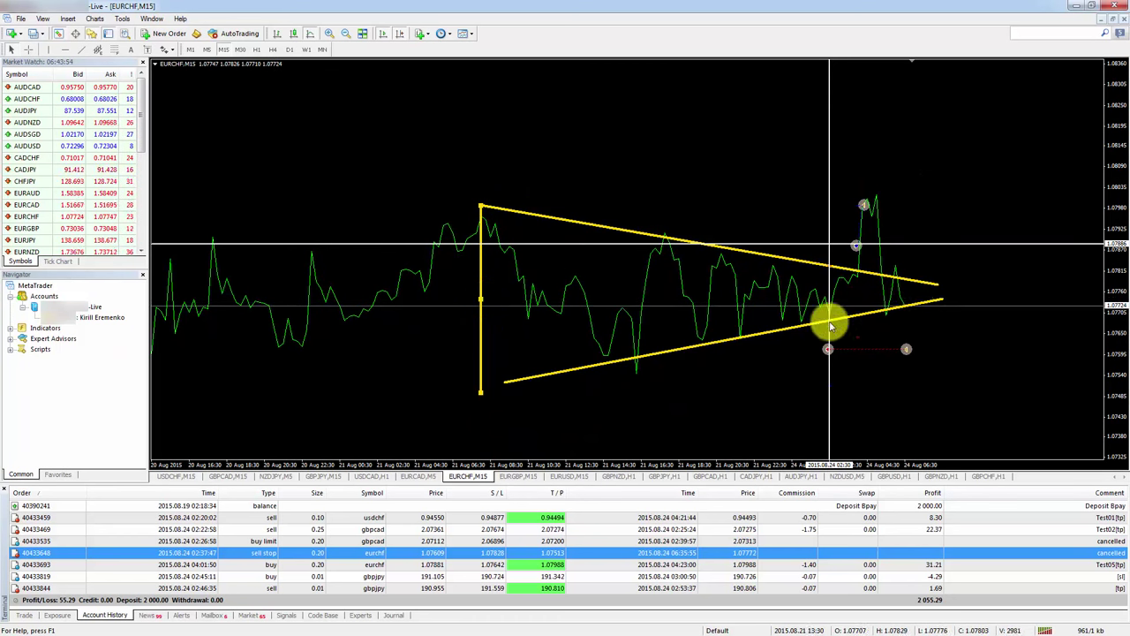
pyautogui.moveTo(488, 318)
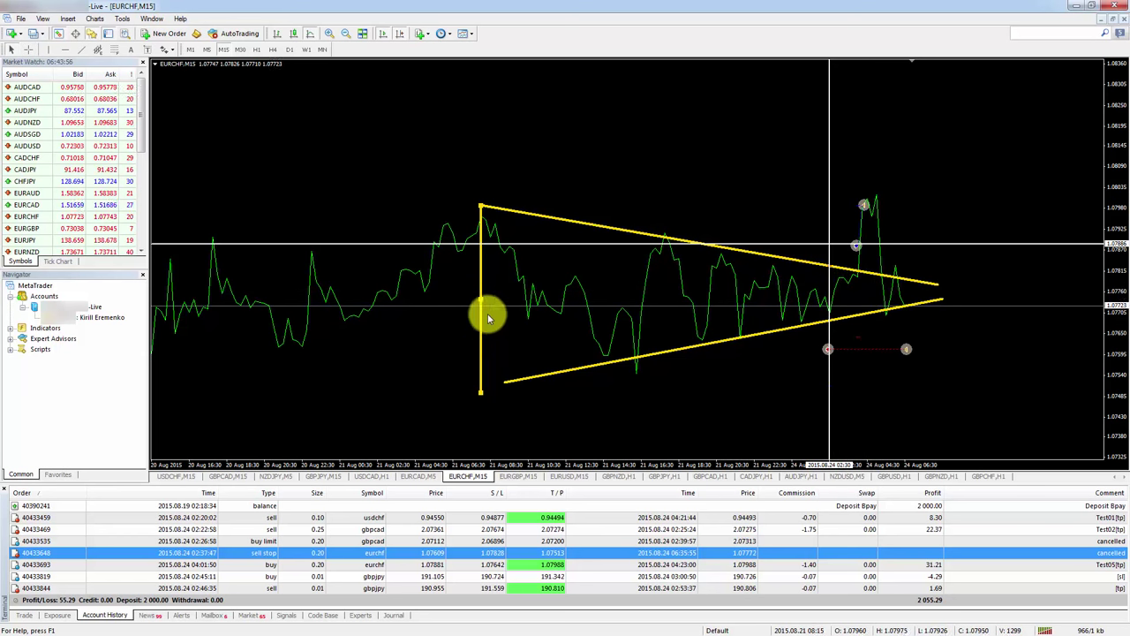
pyautogui.moveTo(834, 102)
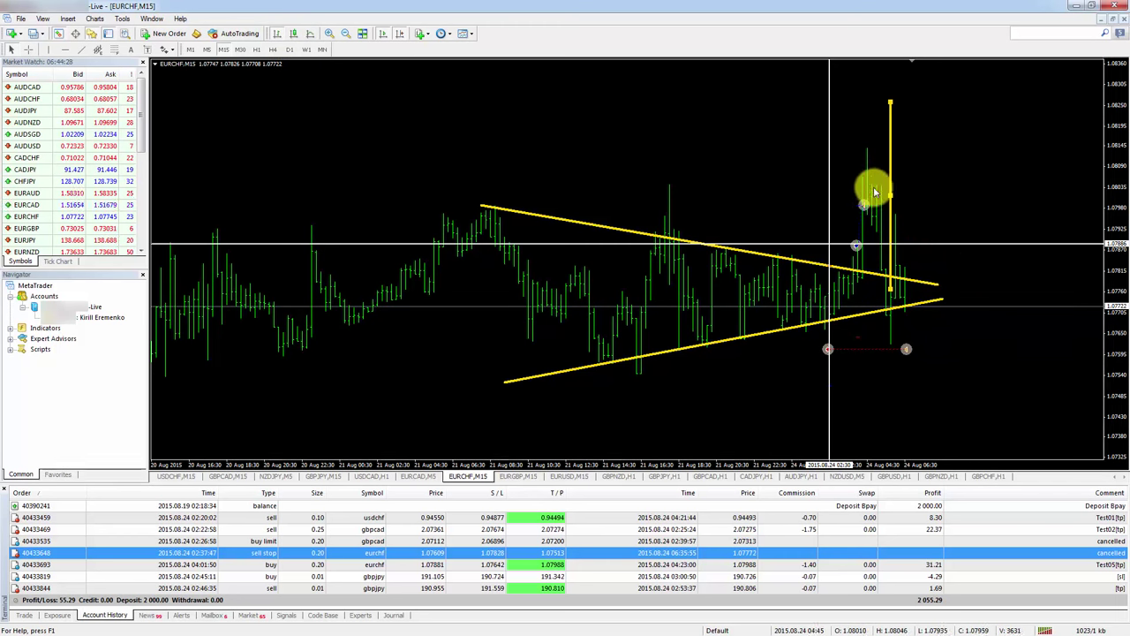
pyautogui.moveTo(866, 150)
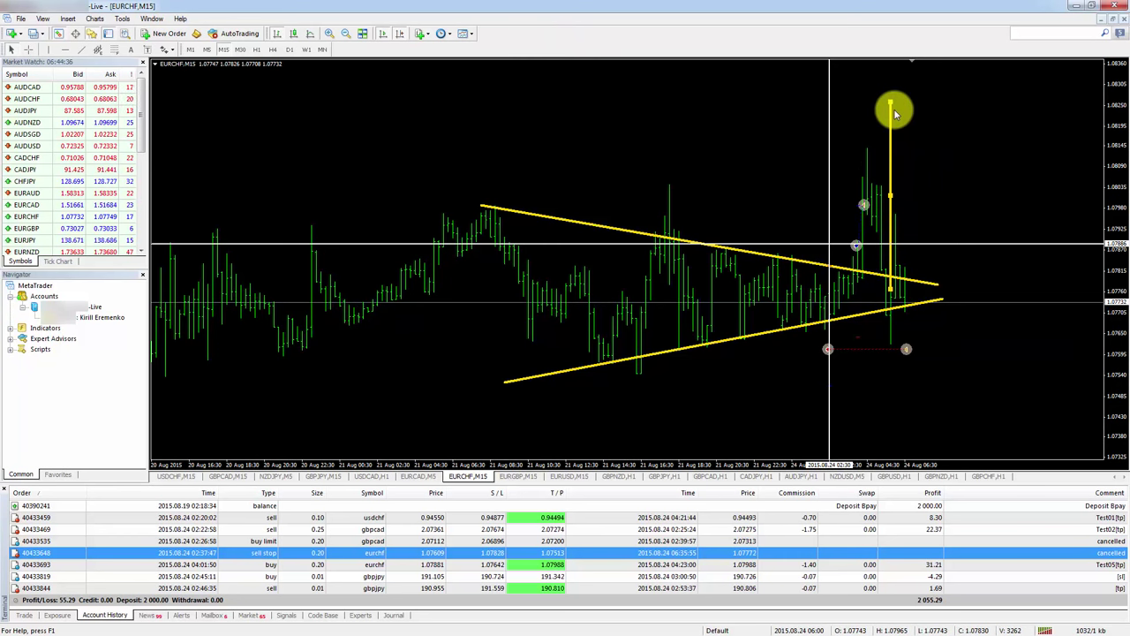
pyautogui.moveTo(533, 73)
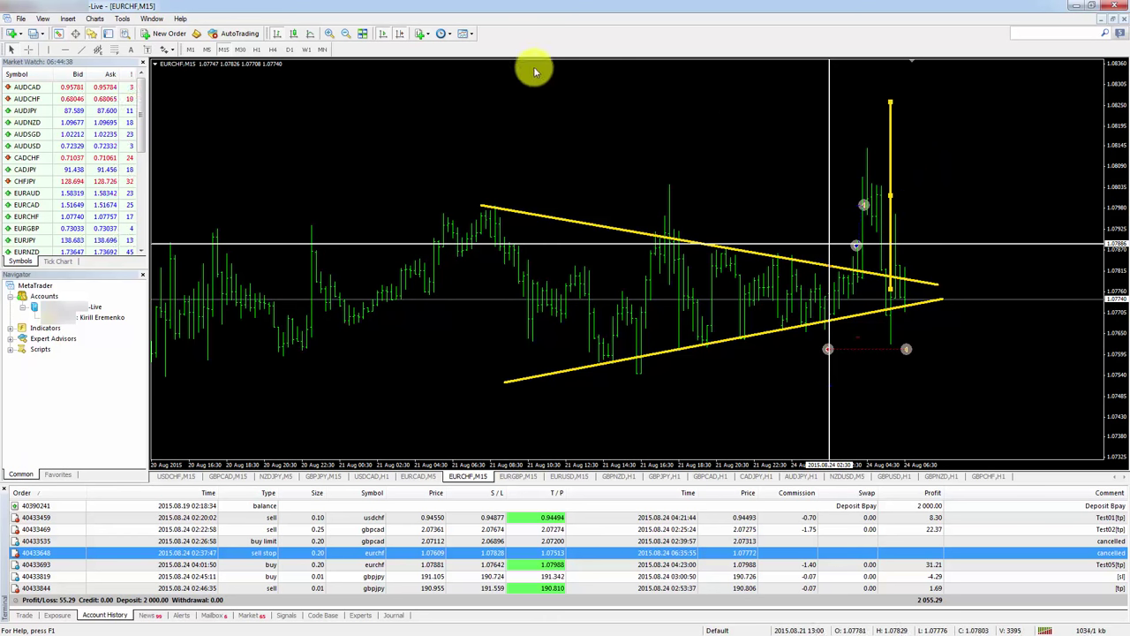
pyautogui.moveTo(902, 263)
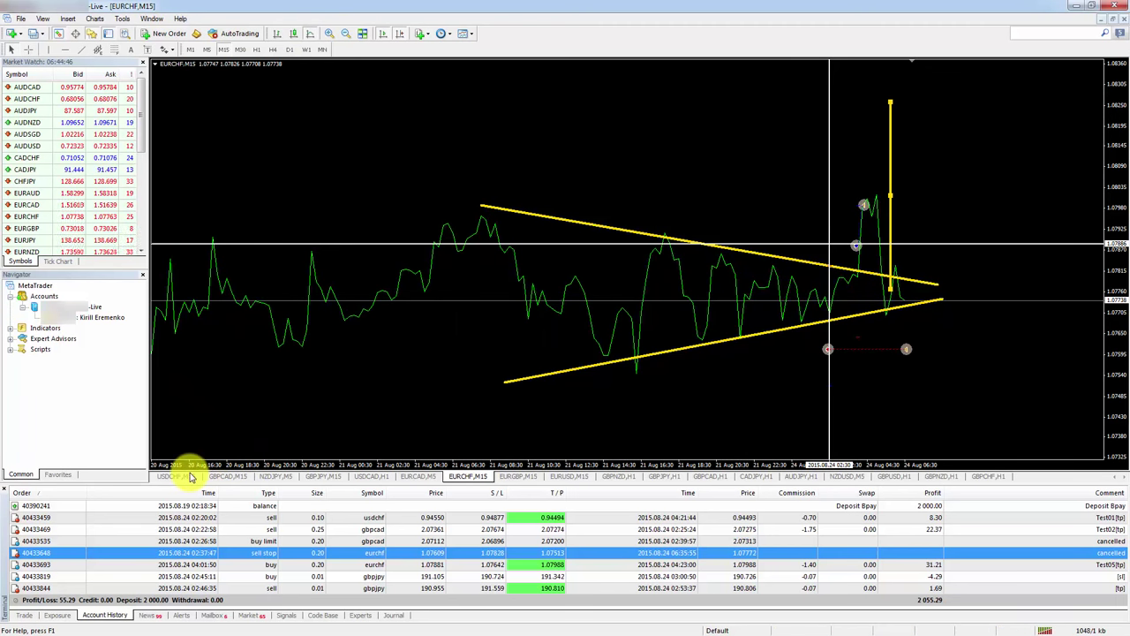
# Step: Move through the USDCHF, GBPJPY and USDCAD charts to the GBPCAD chart
pyautogui.click(175, 477)
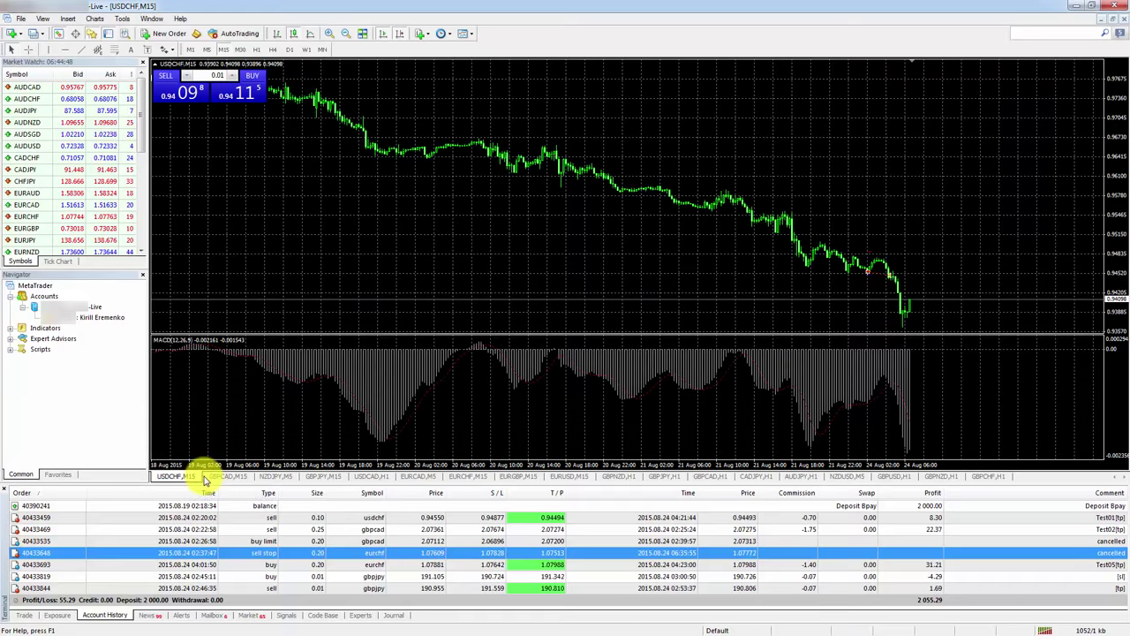
pyautogui.click(324, 475)
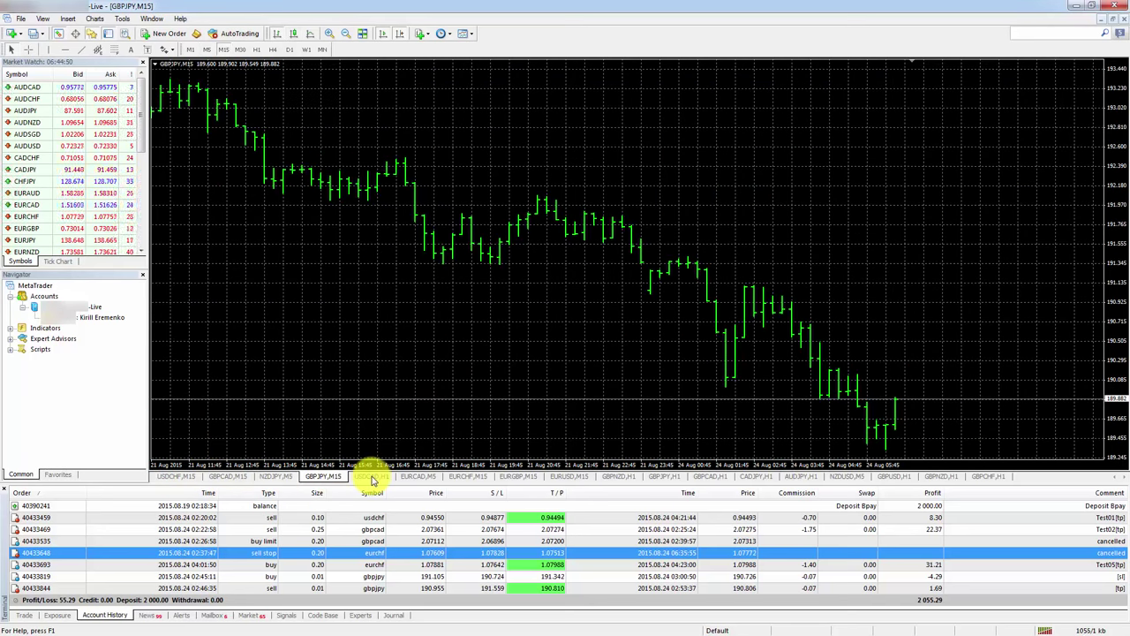
pyautogui.click(371, 476)
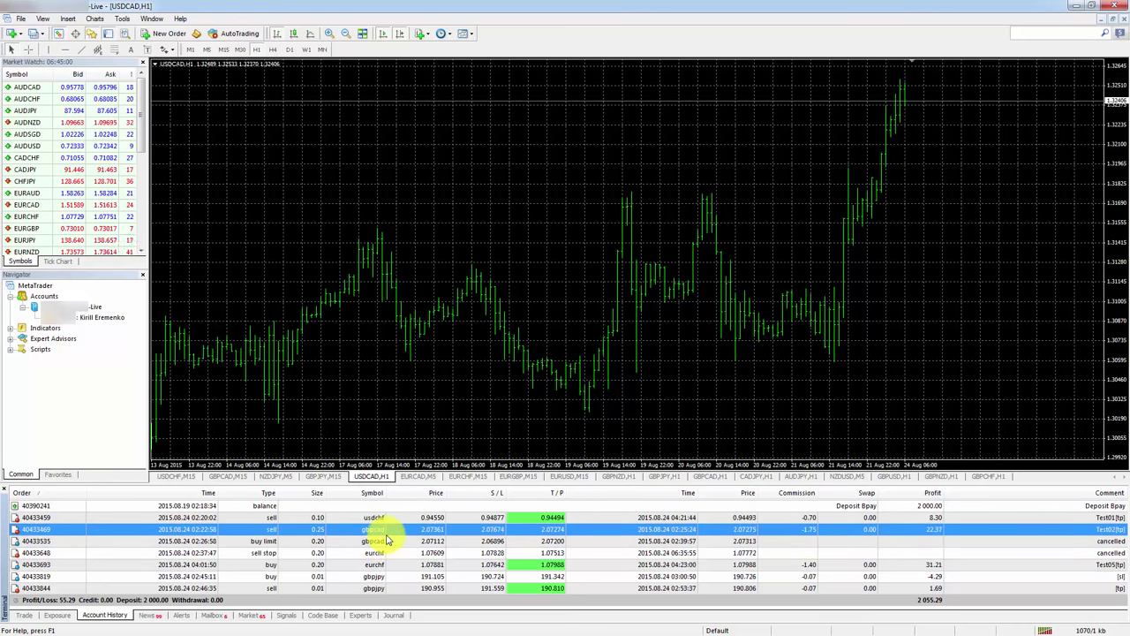
pyautogui.click(226, 476)
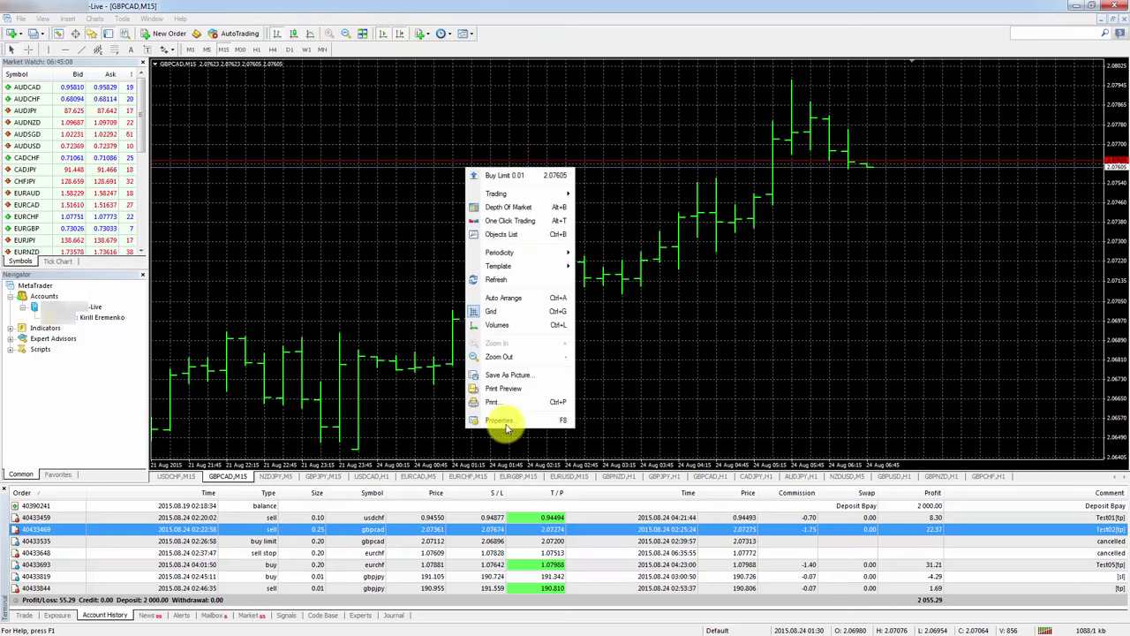
# Step: Dismiss the context menu on the GBPCAD 15-minute chart
pyautogui.click(495, 419)
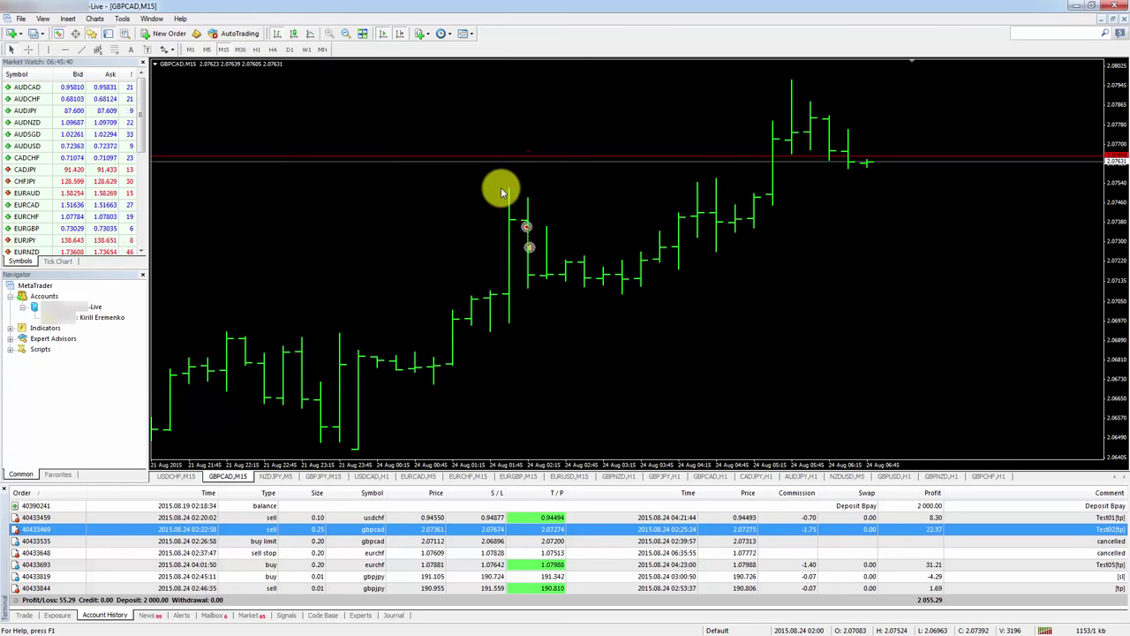
pyautogui.moveTo(511, 194)
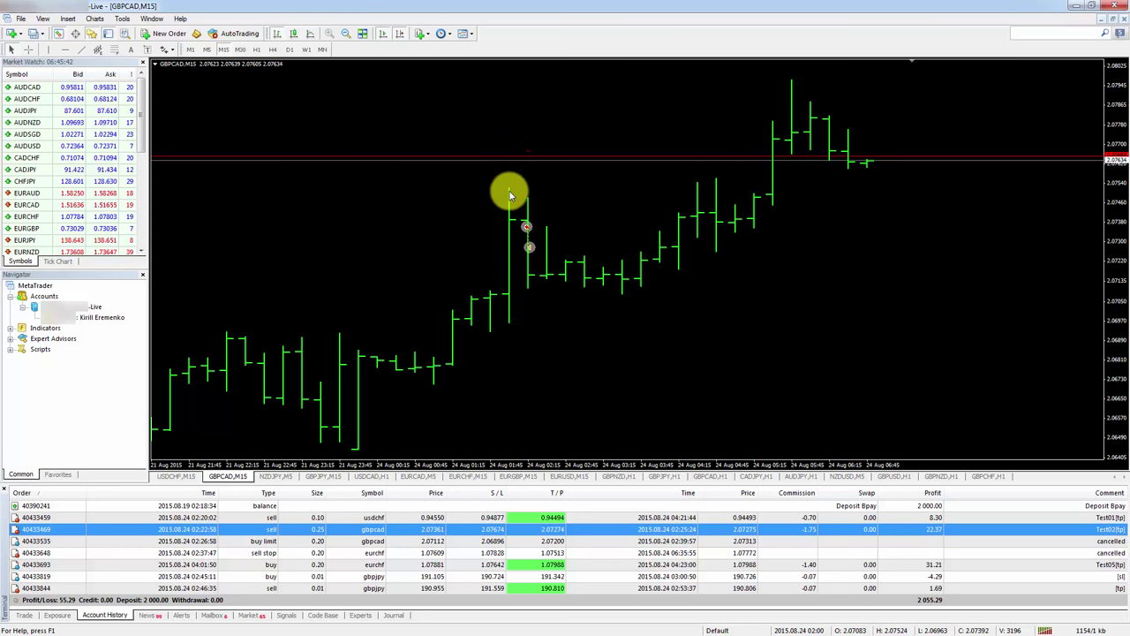
pyautogui.moveTo(529, 206)
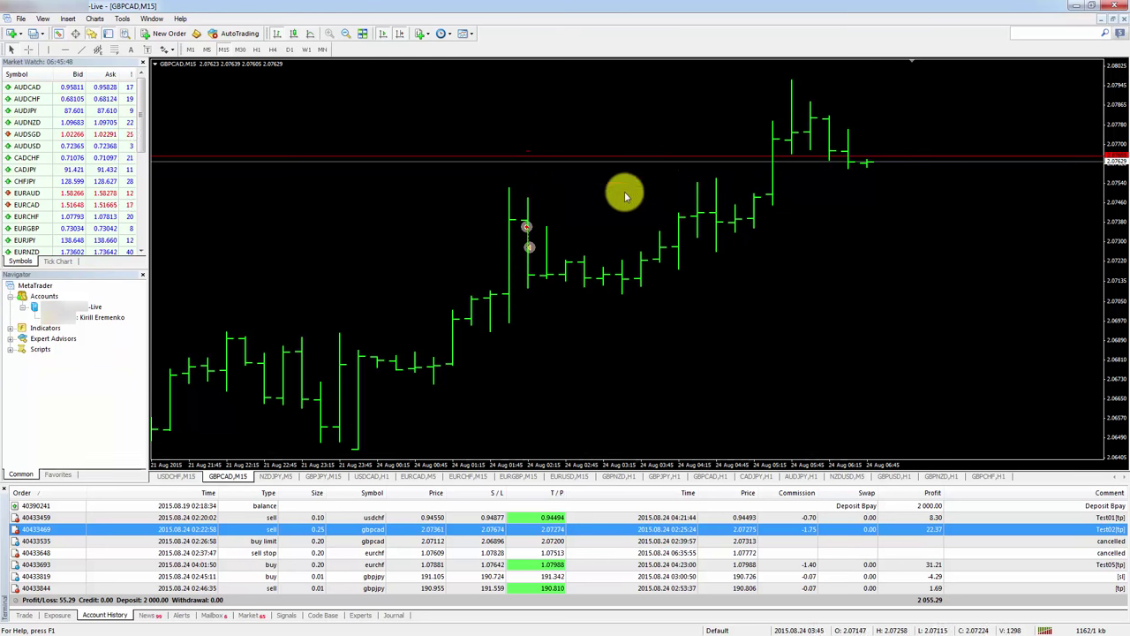
pyautogui.moveTo(503, 287)
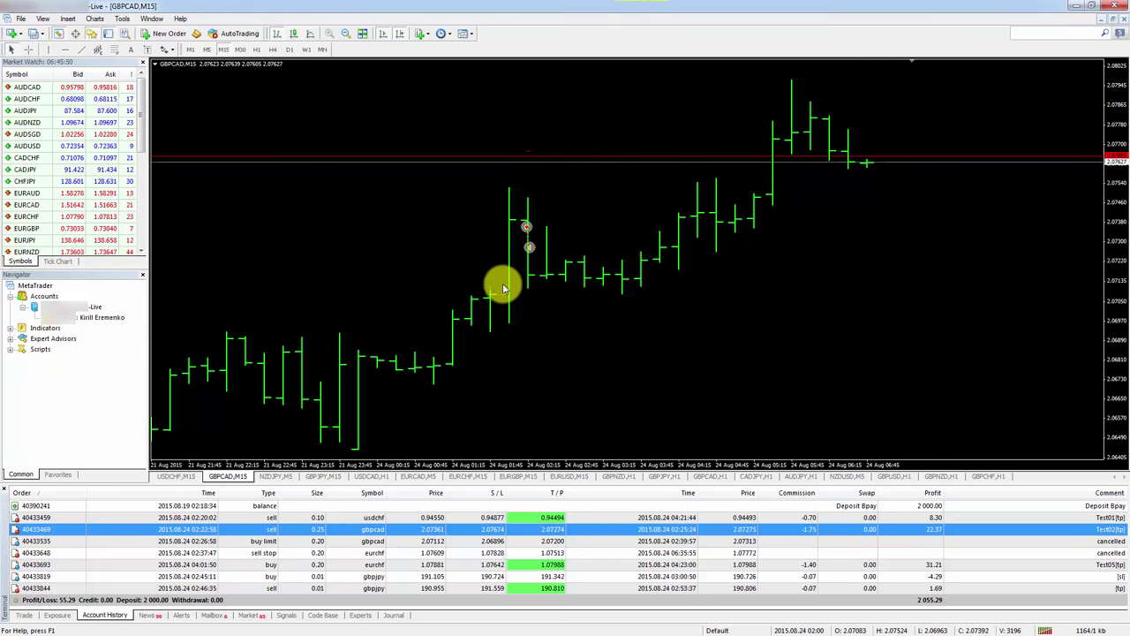
pyautogui.moveTo(504, 193)
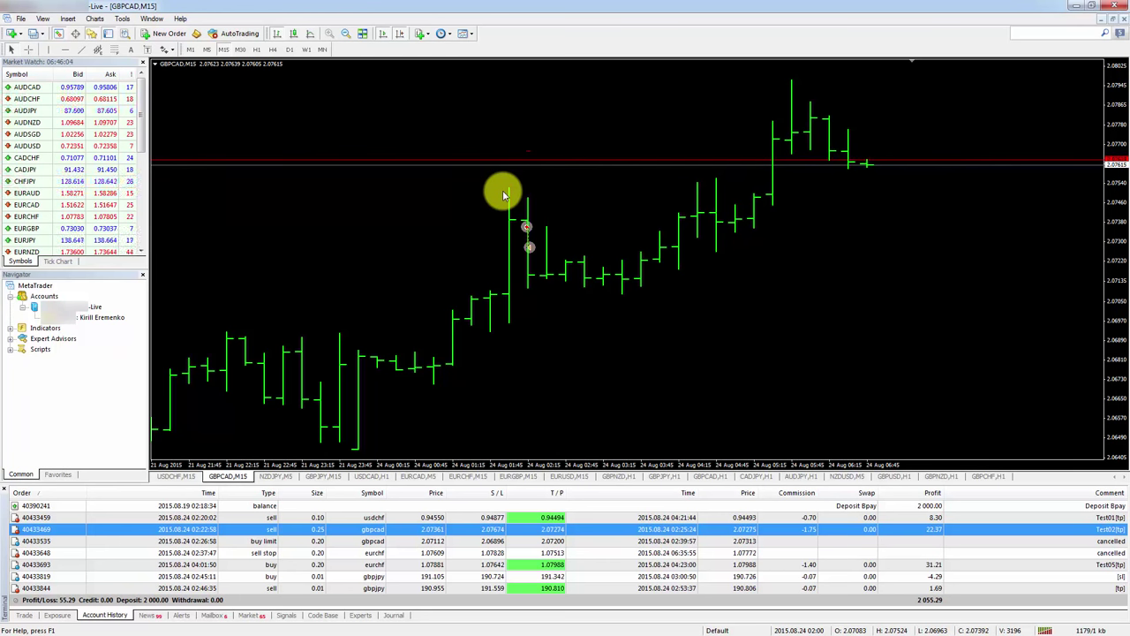
pyautogui.moveTo(565, 296)
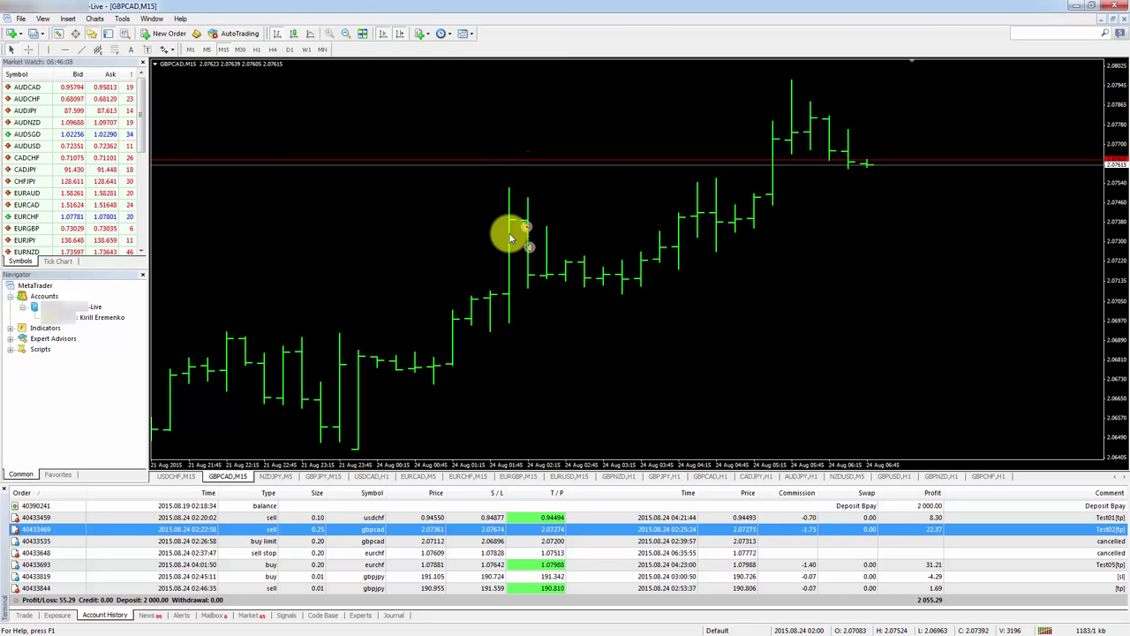
pyautogui.moveTo(541, 276)
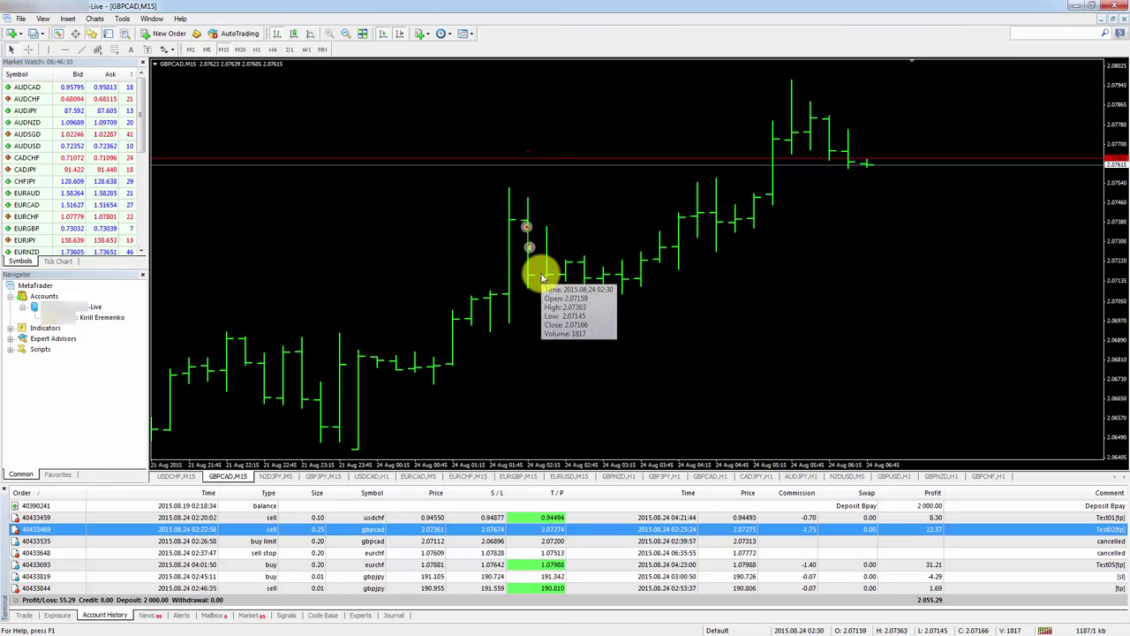
pyautogui.moveTo(692, 337)
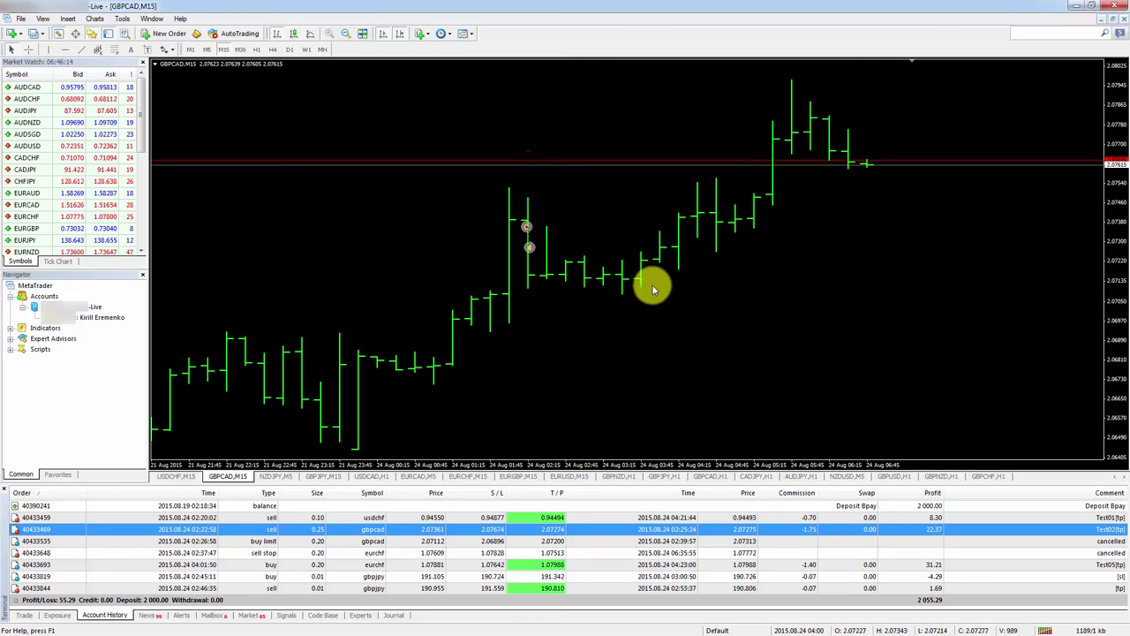
pyautogui.moveTo(504, 249)
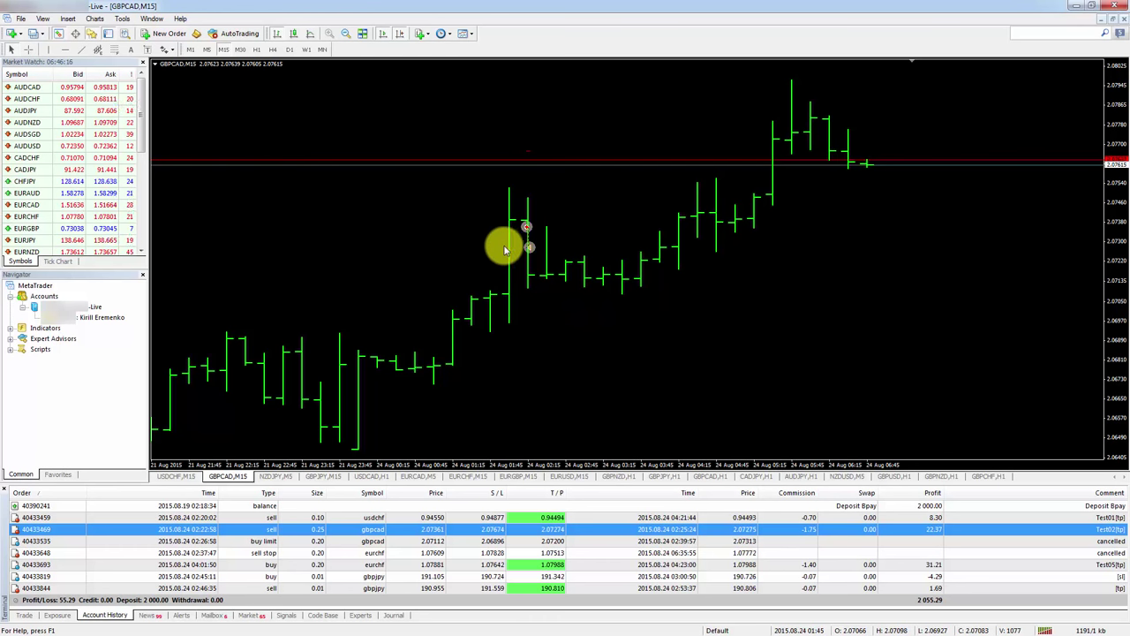
pyautogui.moveTo(552, 284)
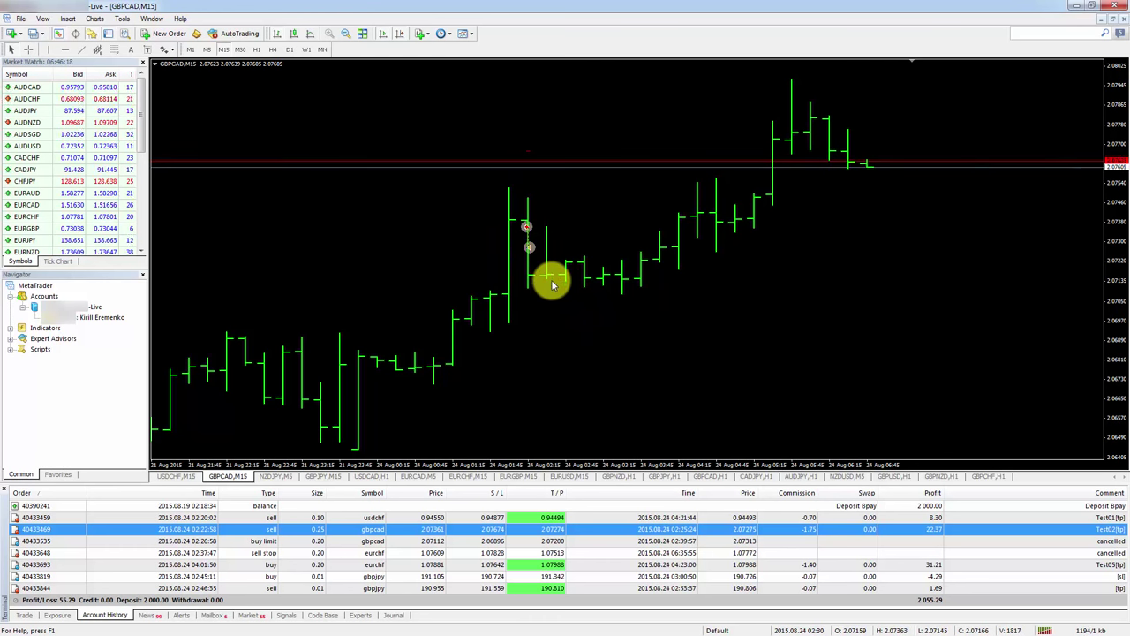
pyautogui.moveTo(522, 196)
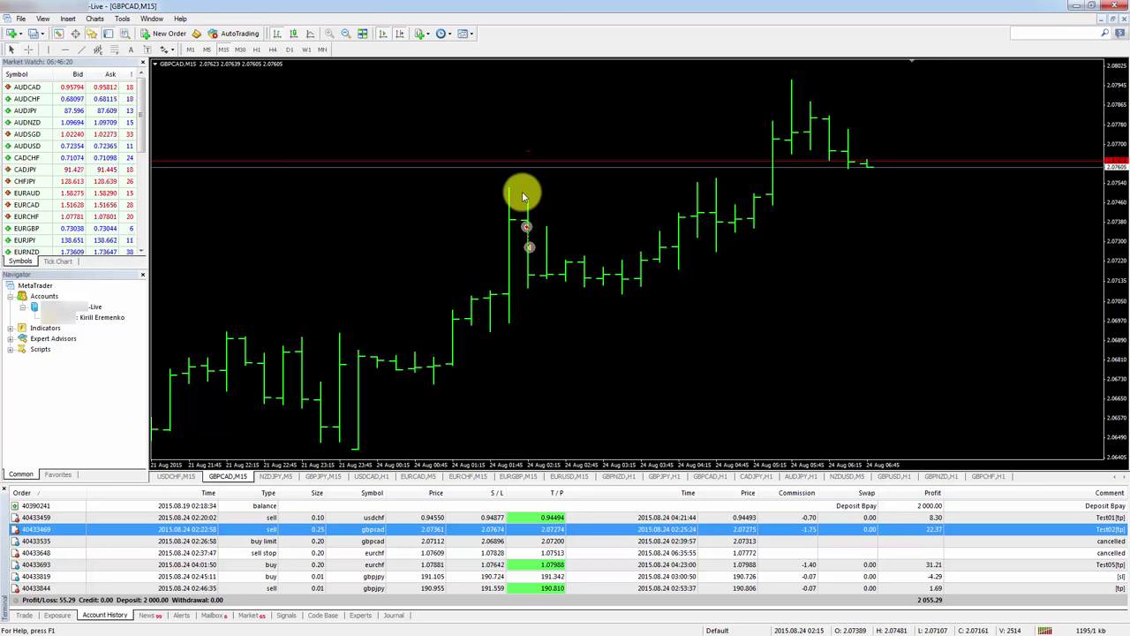
pyautogui.moveTo(516, 231)
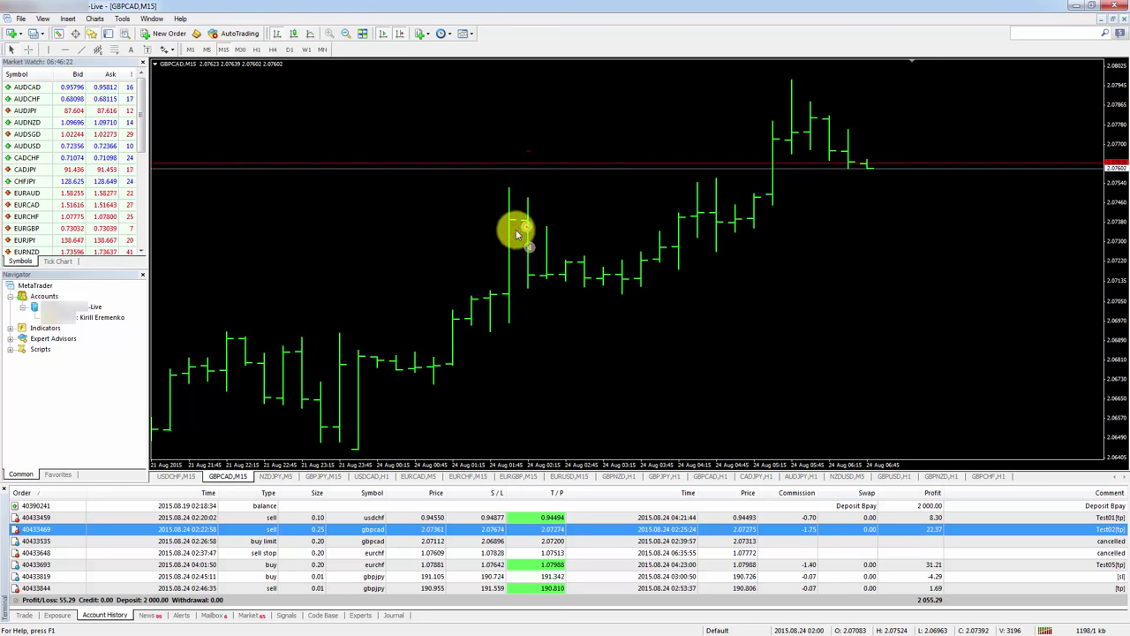
# Step: Enable Volumes from the GBPCAD chart's right-click menu
pyautogui.rightClick(516, 234)
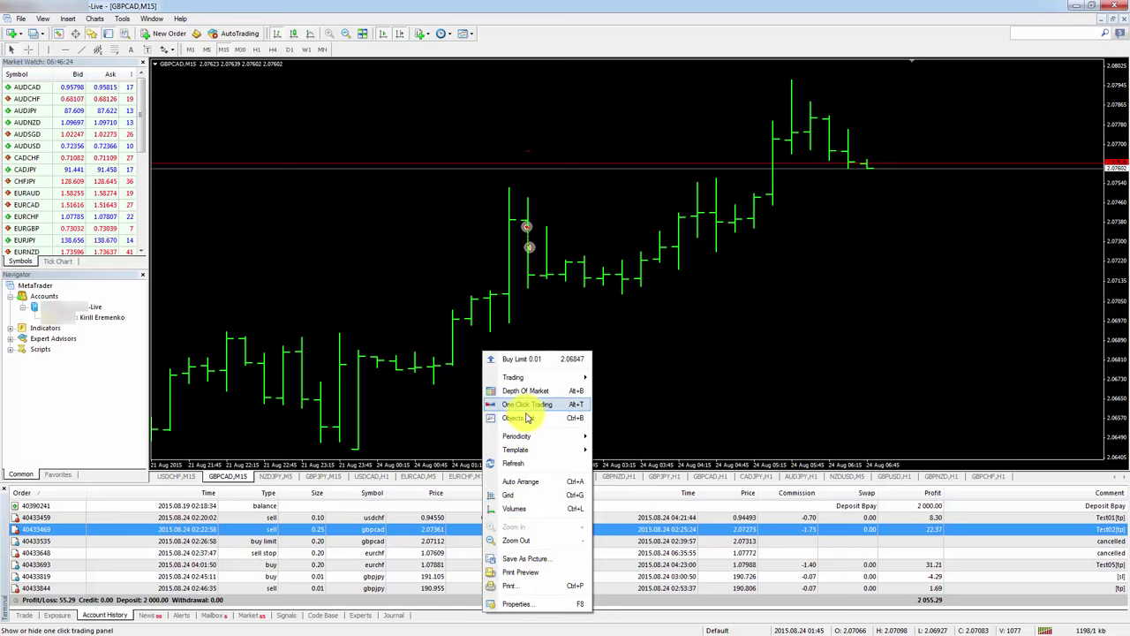
pyautogui.click(514, 417)
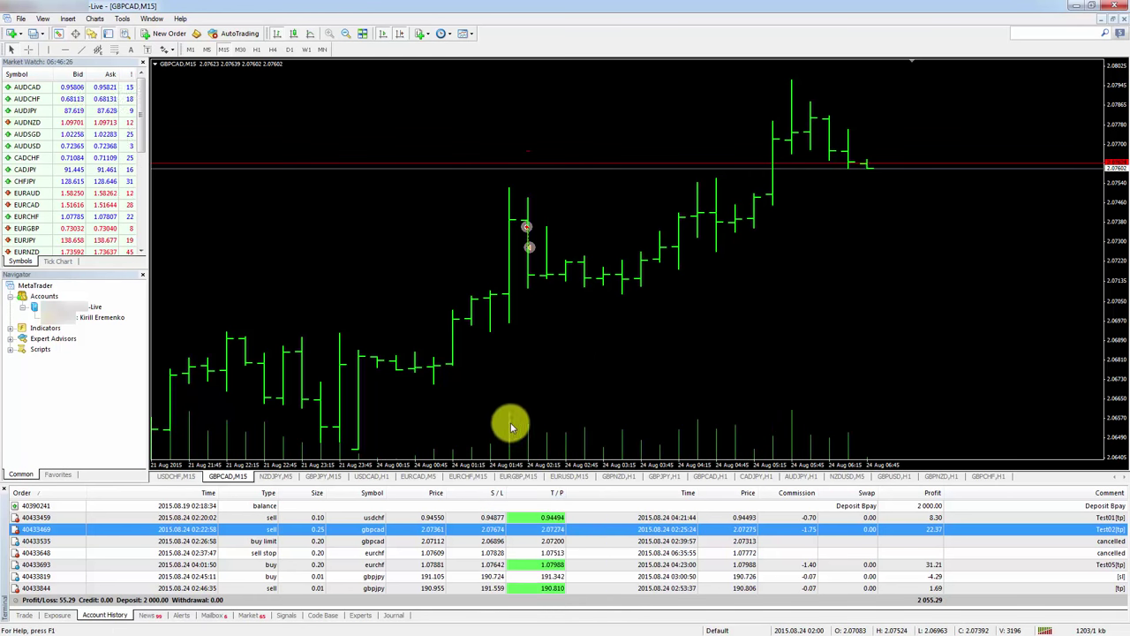
pyautogui.moveTo(518, 411)
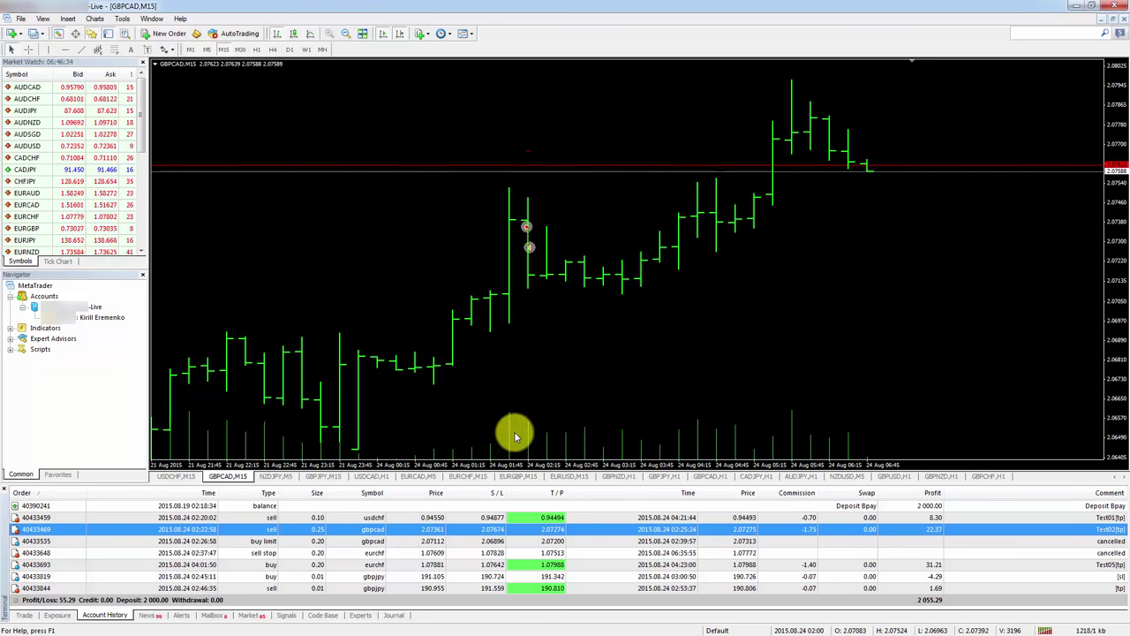
pyautogui.moveTo(503, 190)
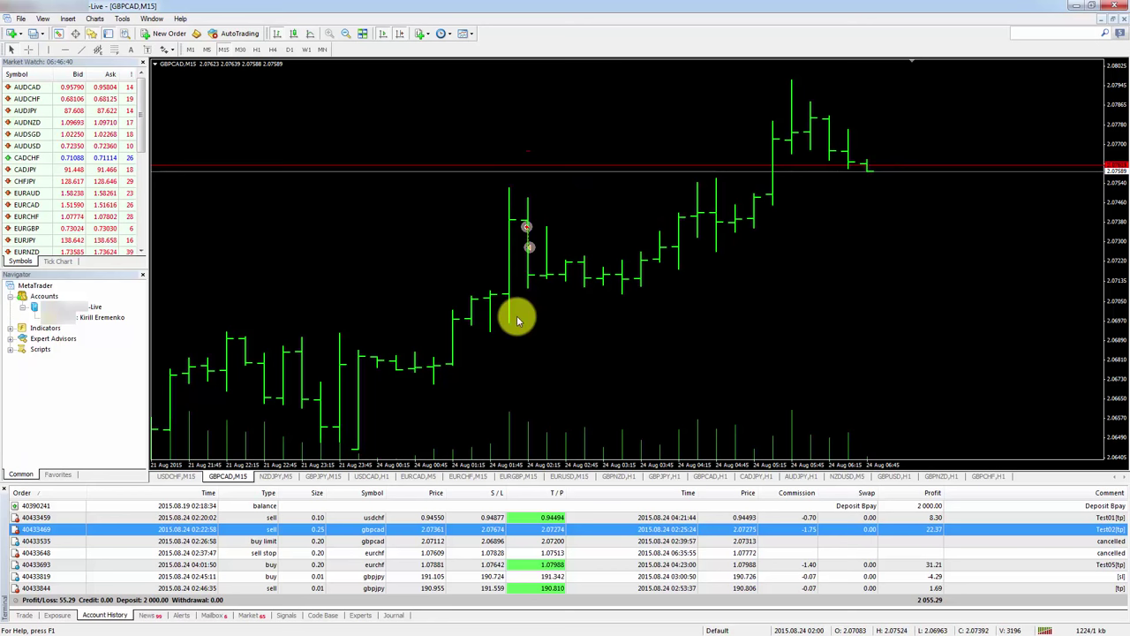
pyautogui.moveTo(515, 384)
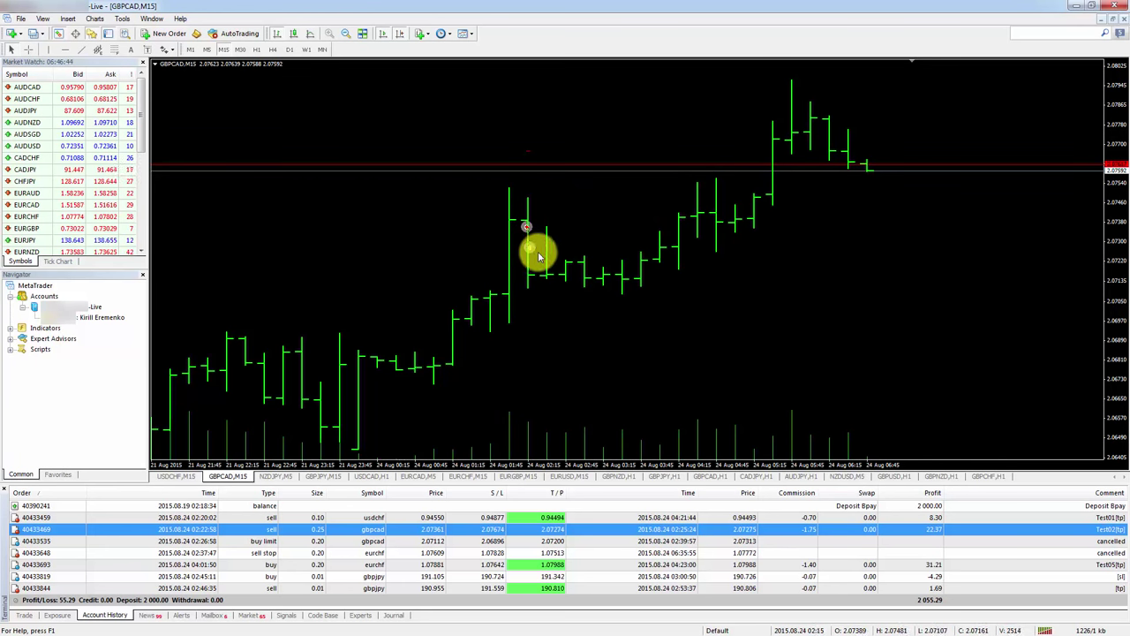
pyautogui.moveTo(514, 266)
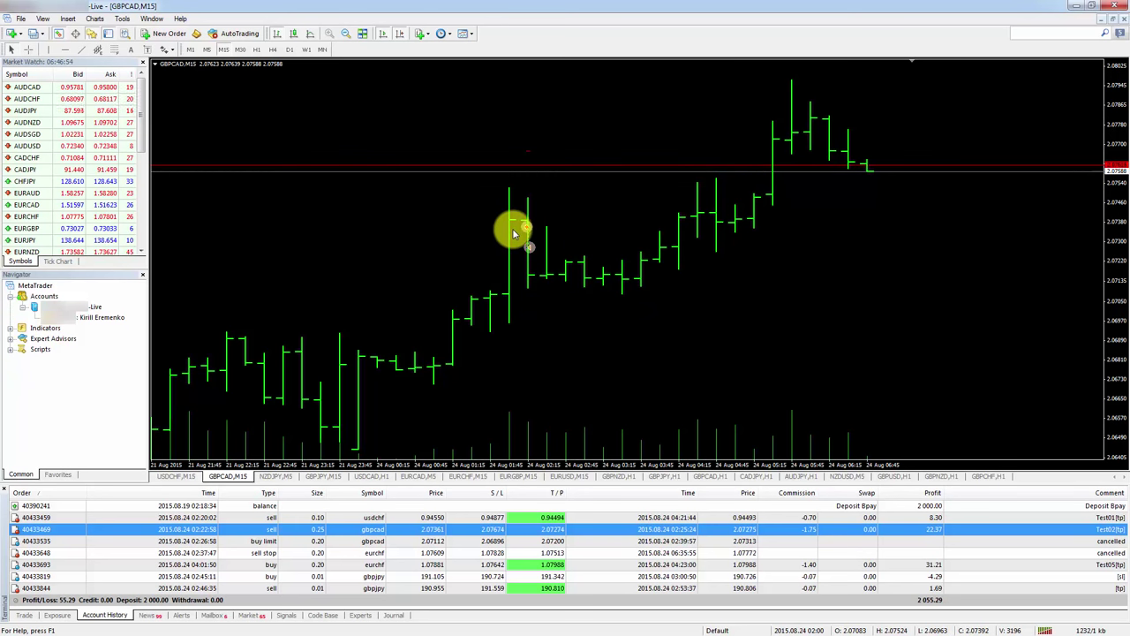
pyautogui.click(223, 48)
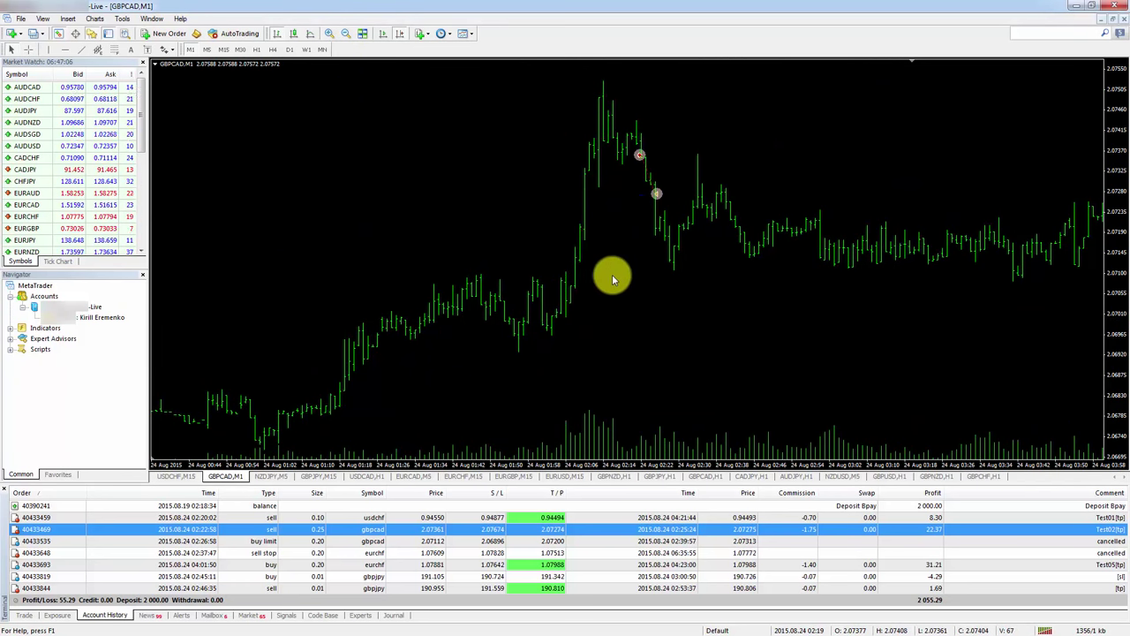
pyautogui.moveTo(579, 284)
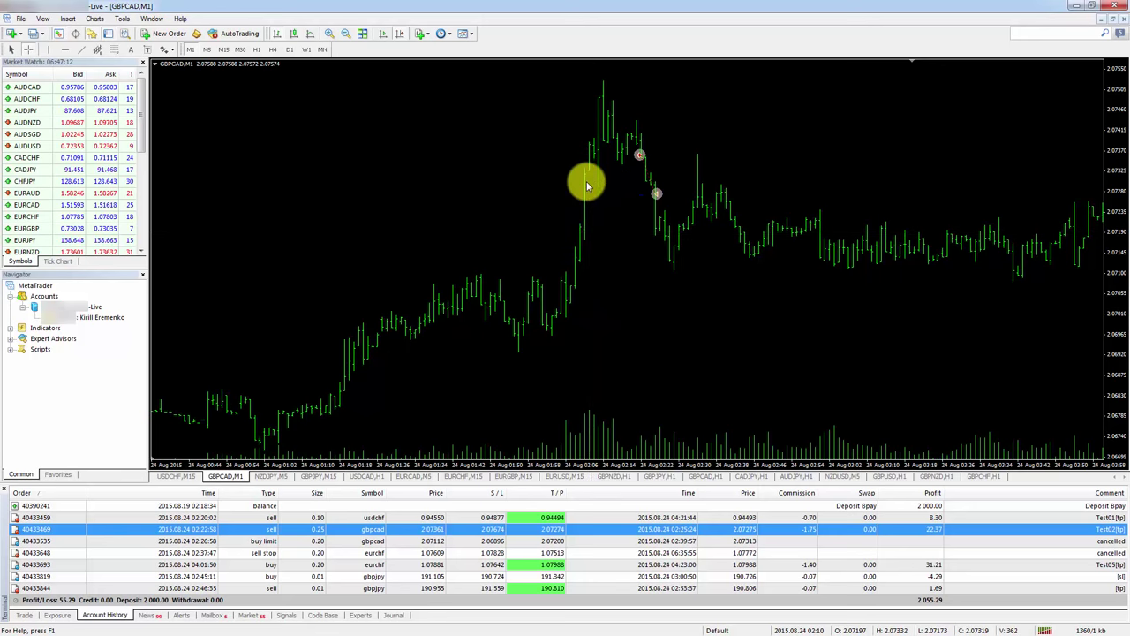
pyautogui.moveTo(614, 240)
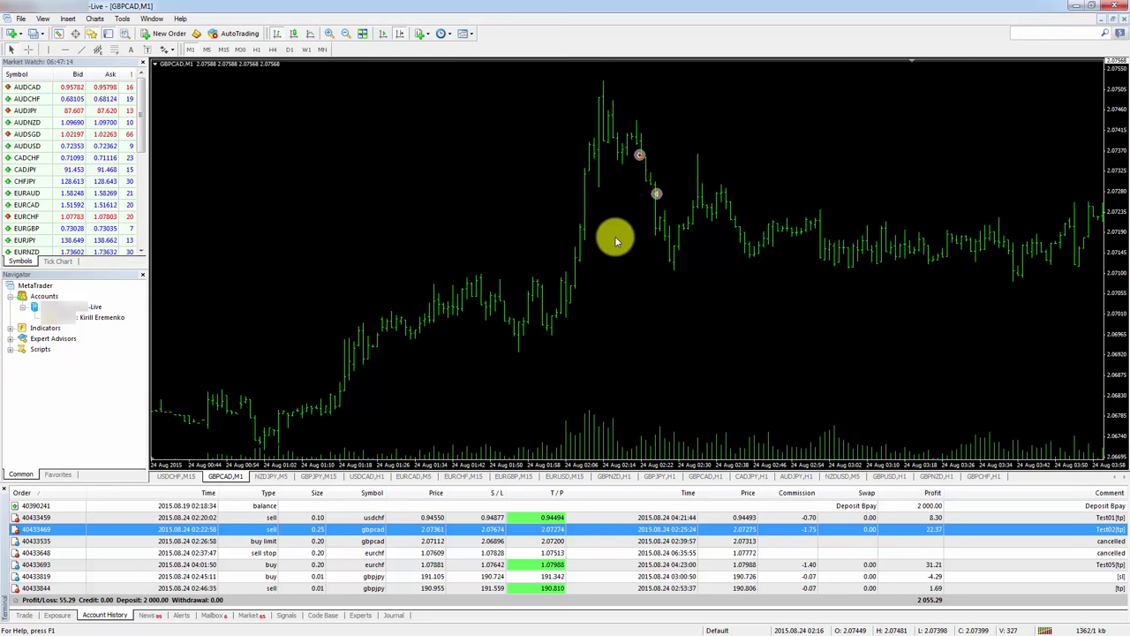
pyautogui.moveTo(637, 278)
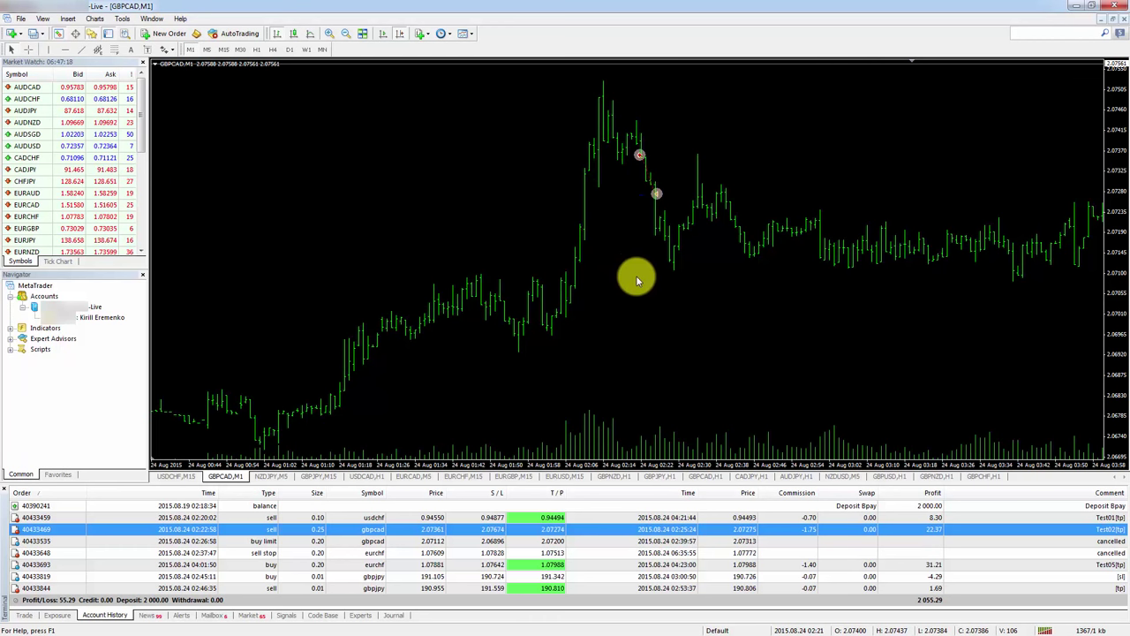
pyautogui.moveTo(635, 291)
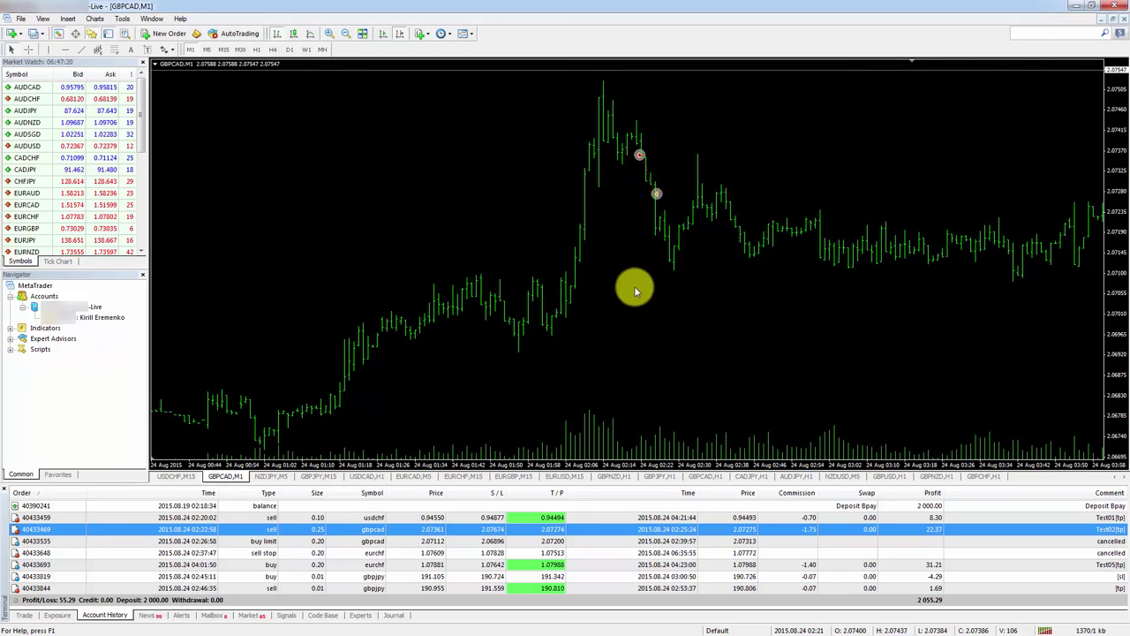
pyautogui.moveTo(595, 260)
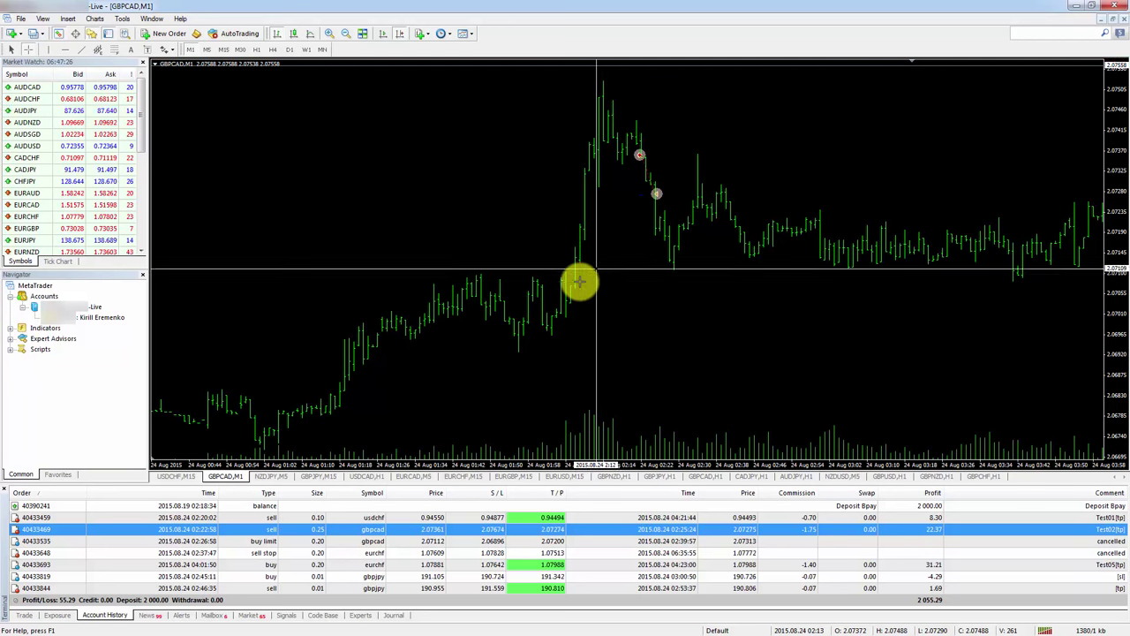
pyautogui.moveTo(571, 202)
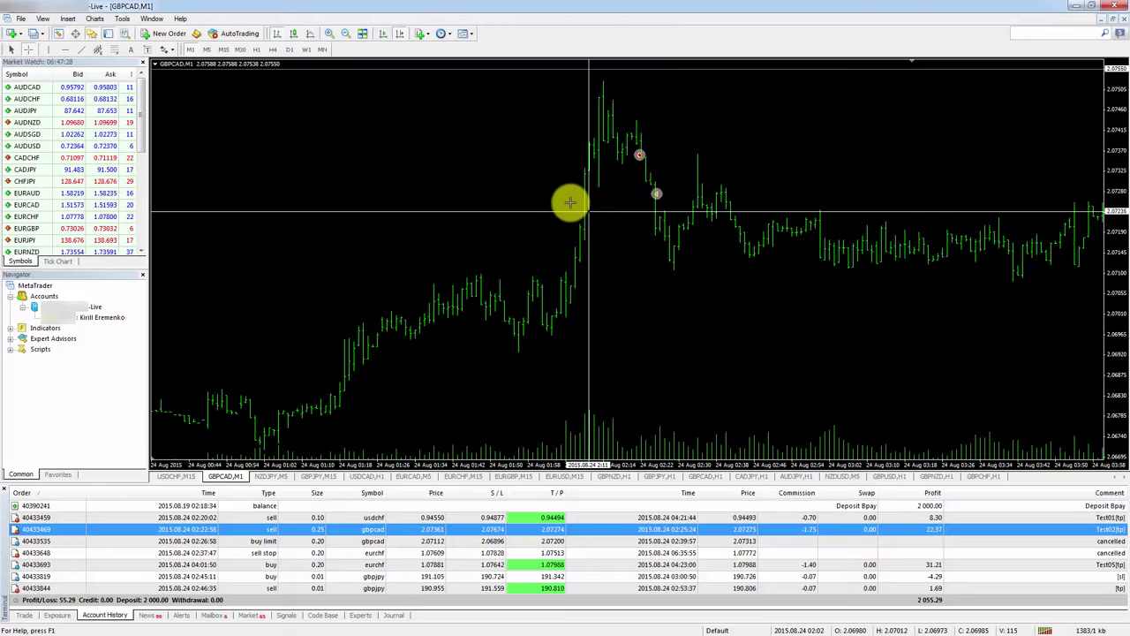
pyautogui.moveTo(574, 190)
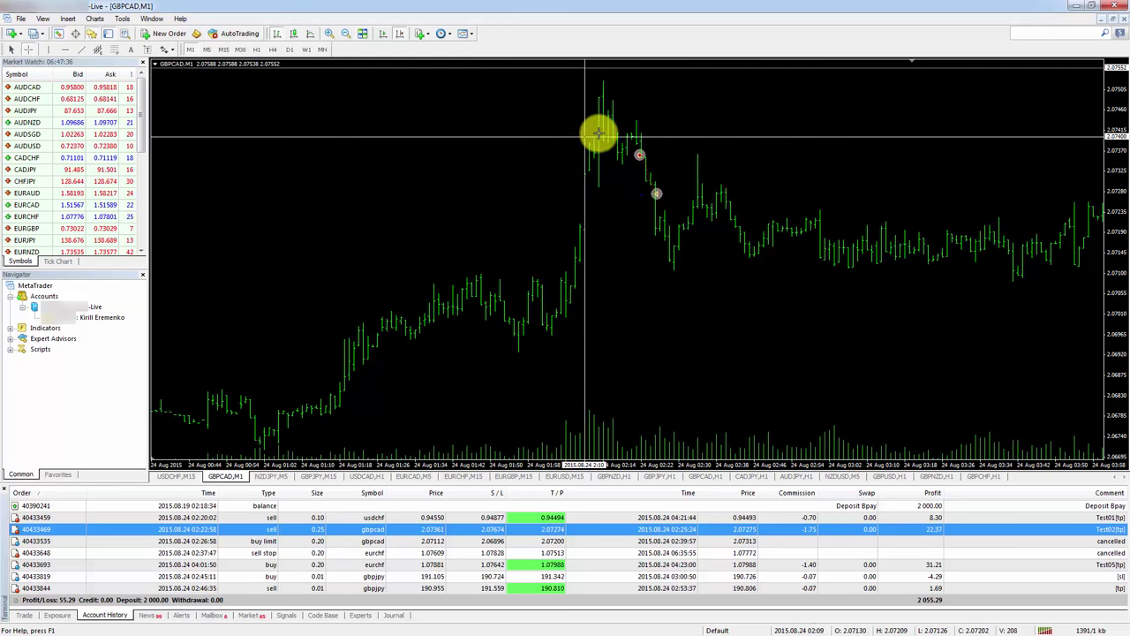
pyautogui.moveTo(628, 112)
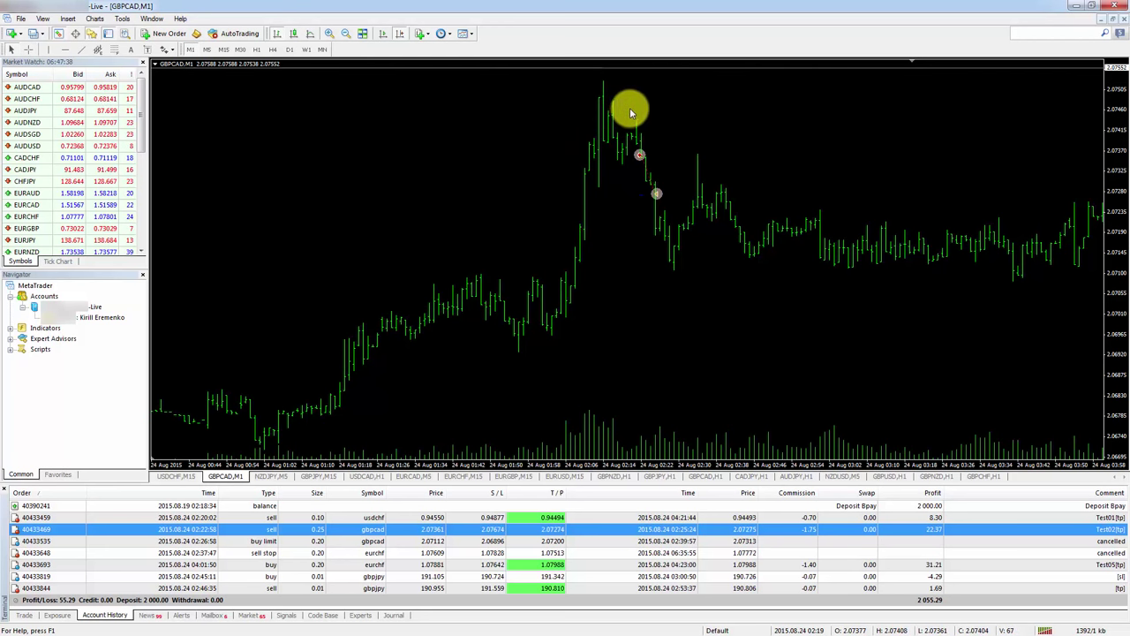
pyautogui.moveTo(622, 158)
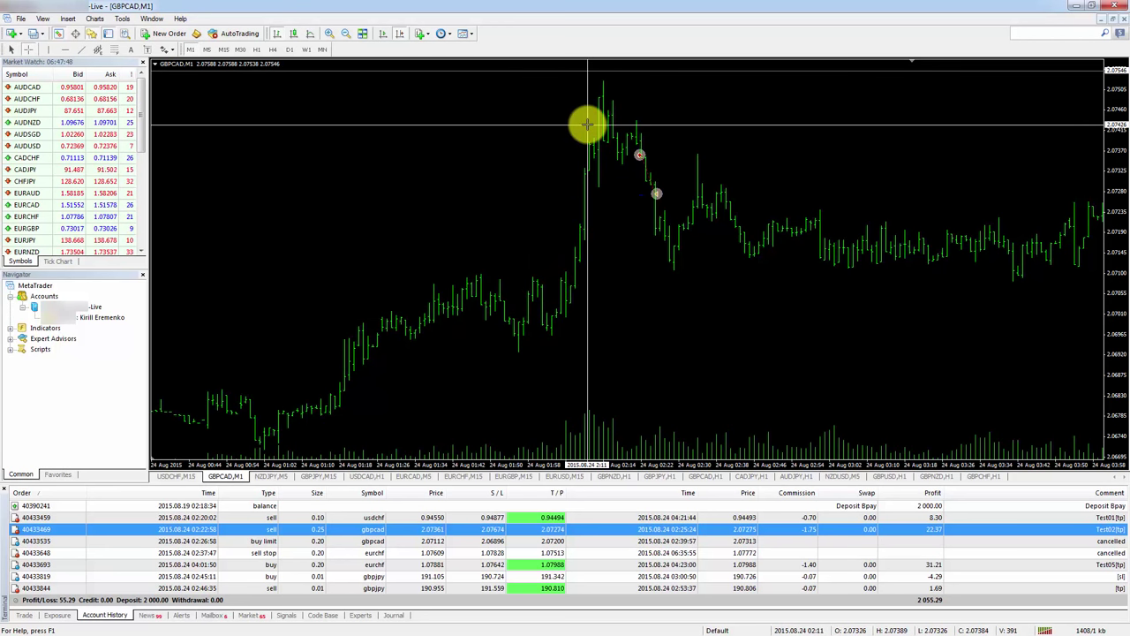
pyautogui.moveTo(636, 121)
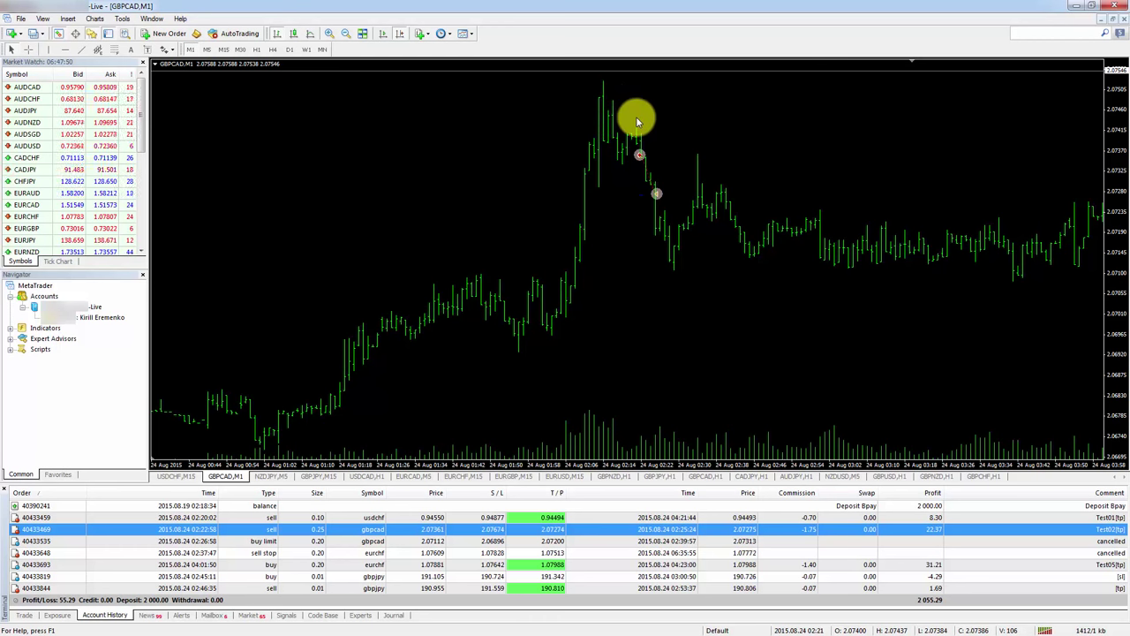
pyautogui.moveTo(712, 127)
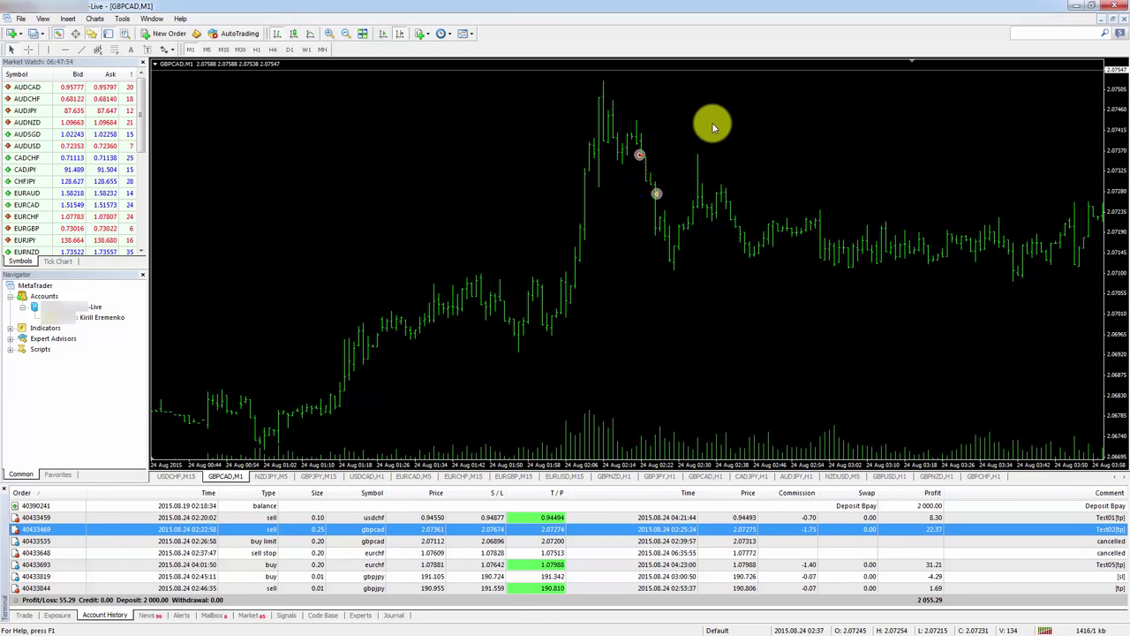
pyautogui.moveTo(661, 142)
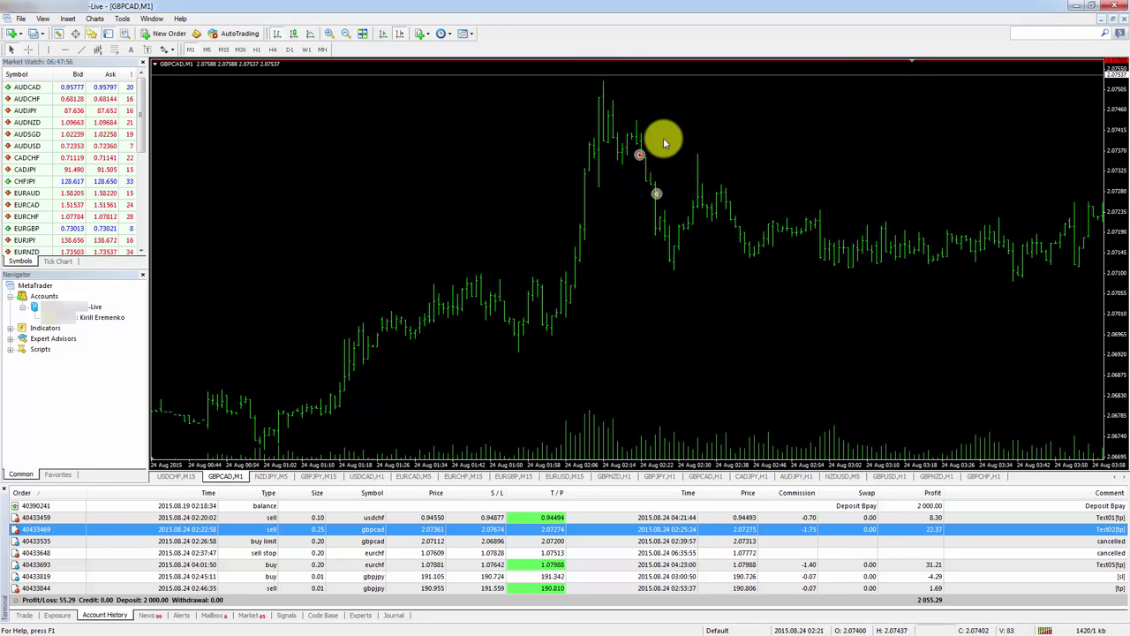
pyautogui.moveTo(612, 104)
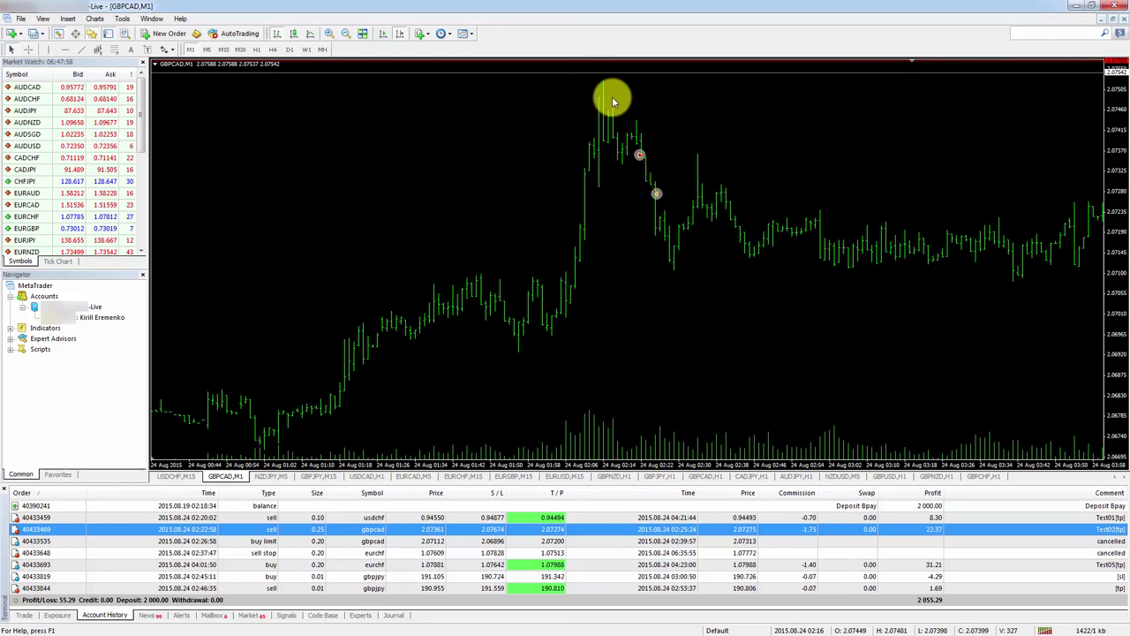
pyautogui.moveTo(603, 266)
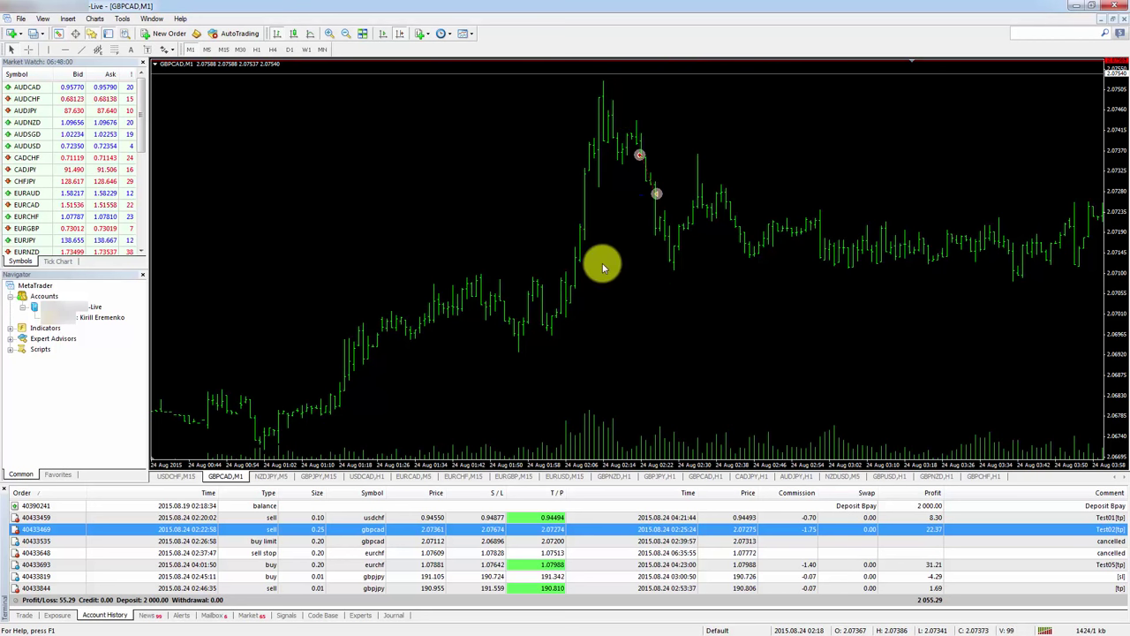
pyautogui.moveTo(623, 104)
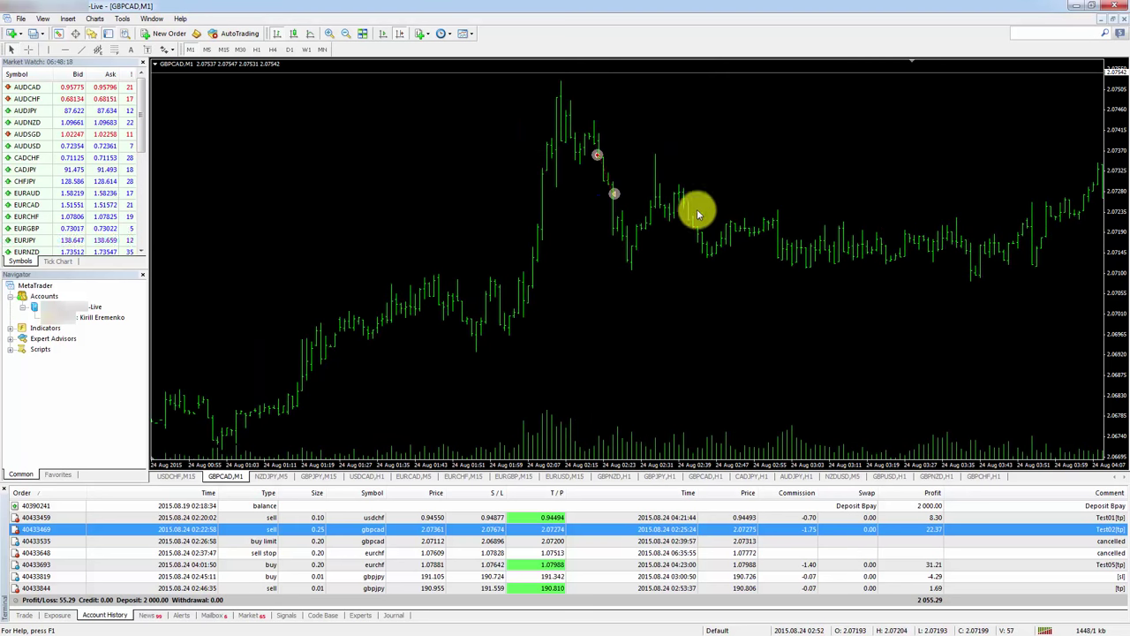
pyautogui.moveTo(630, 248)
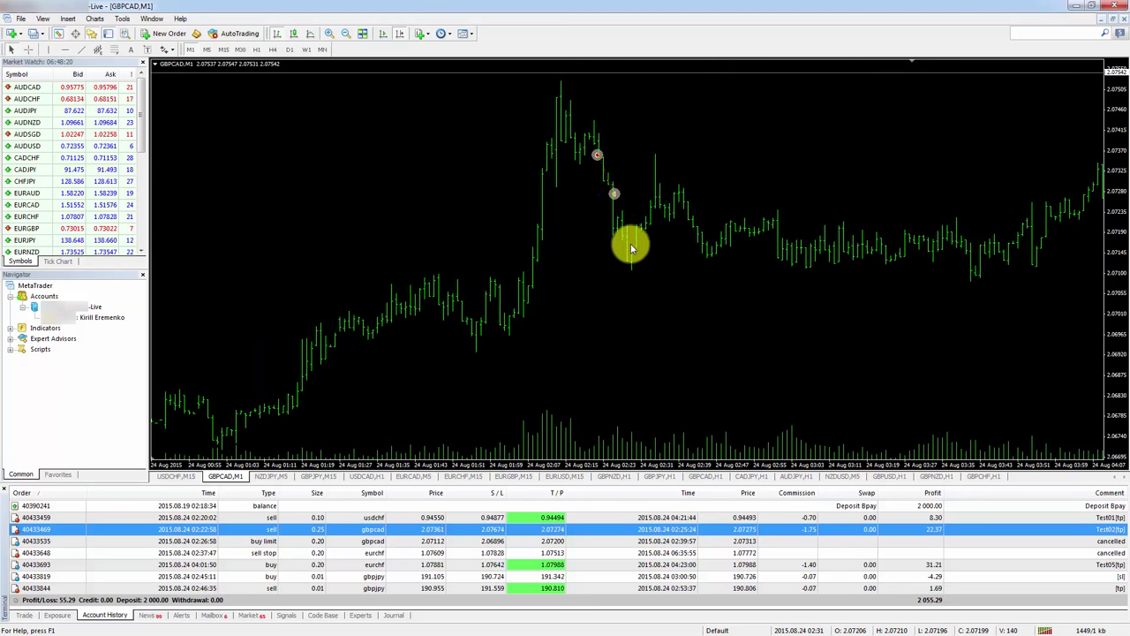
pyautogui.moveTo(516, 213)
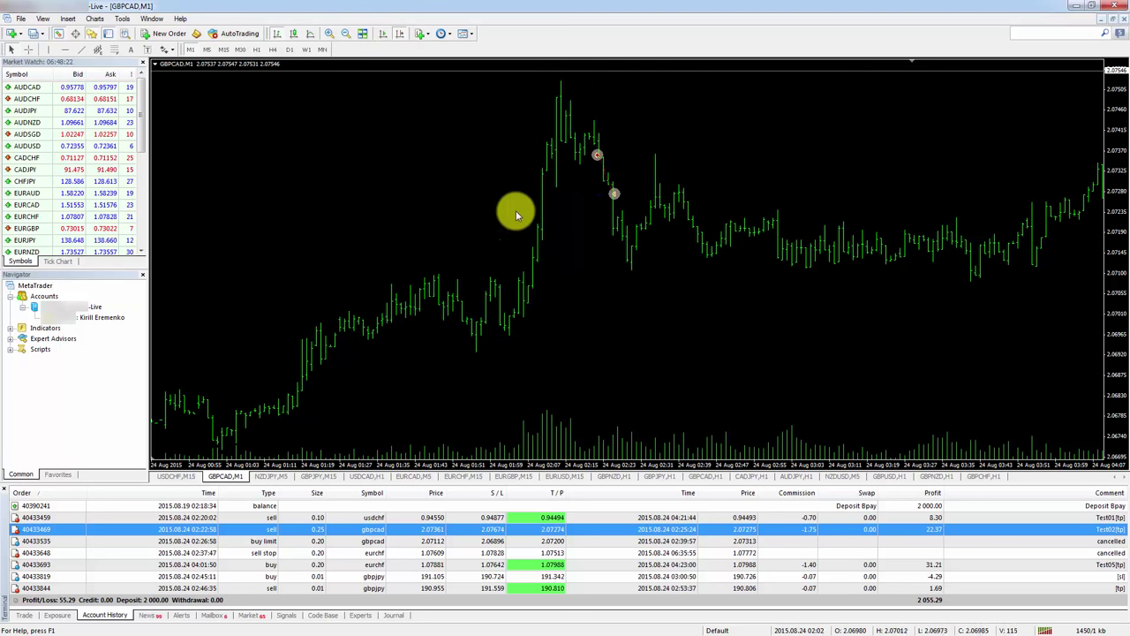
pyautogui.moveTo(589, 252)
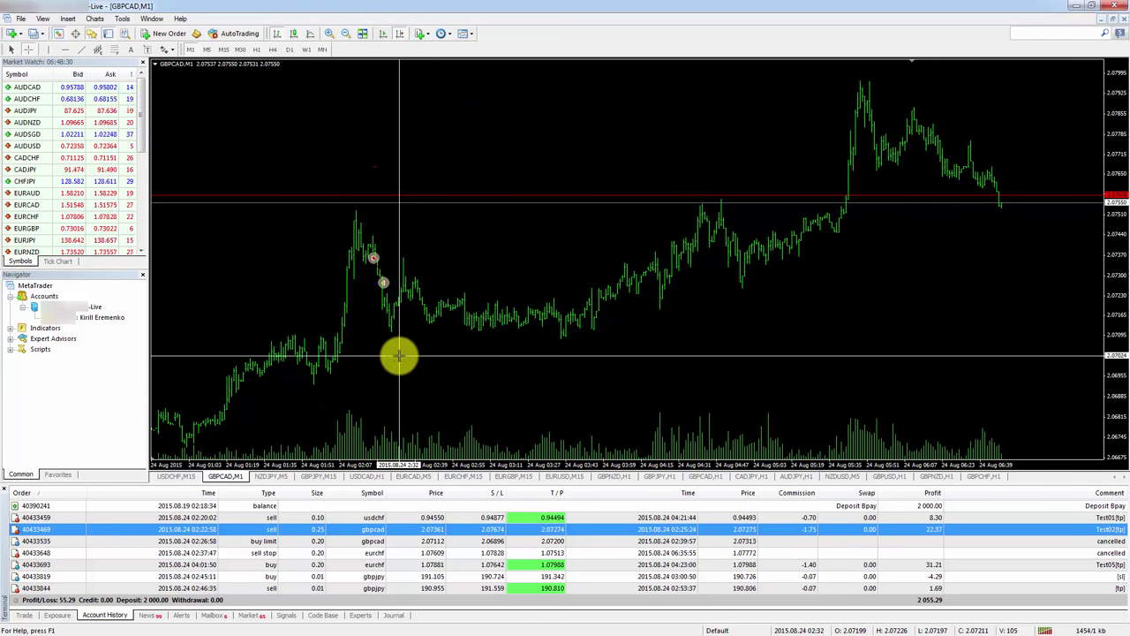
pyautogui.moveTo(417, 345)
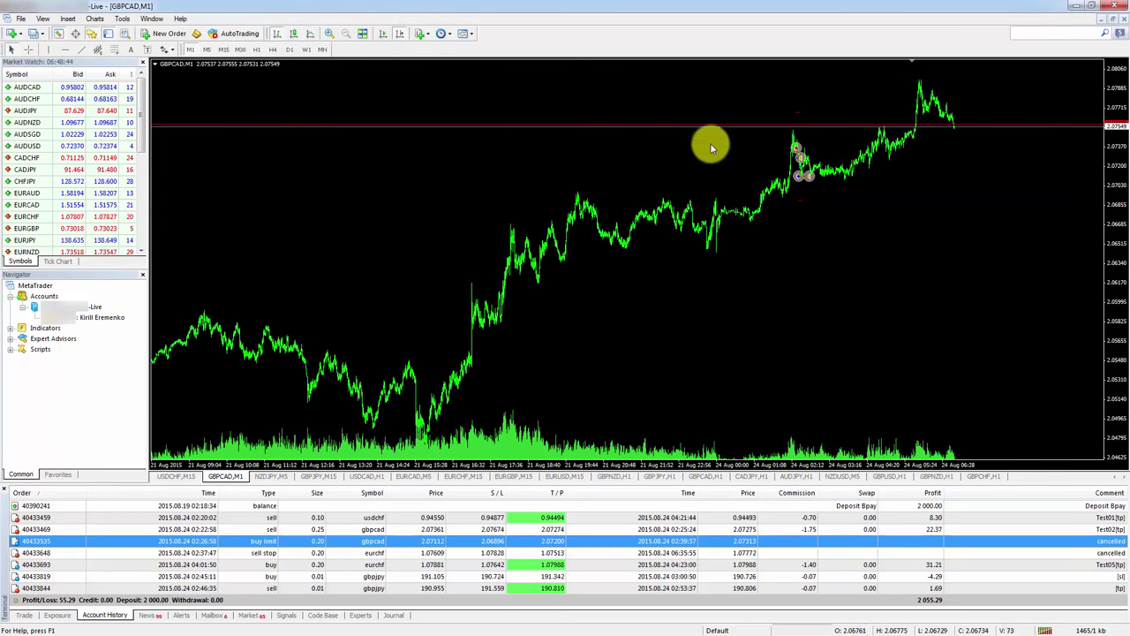
pyautogui.moveTo(614, 281)
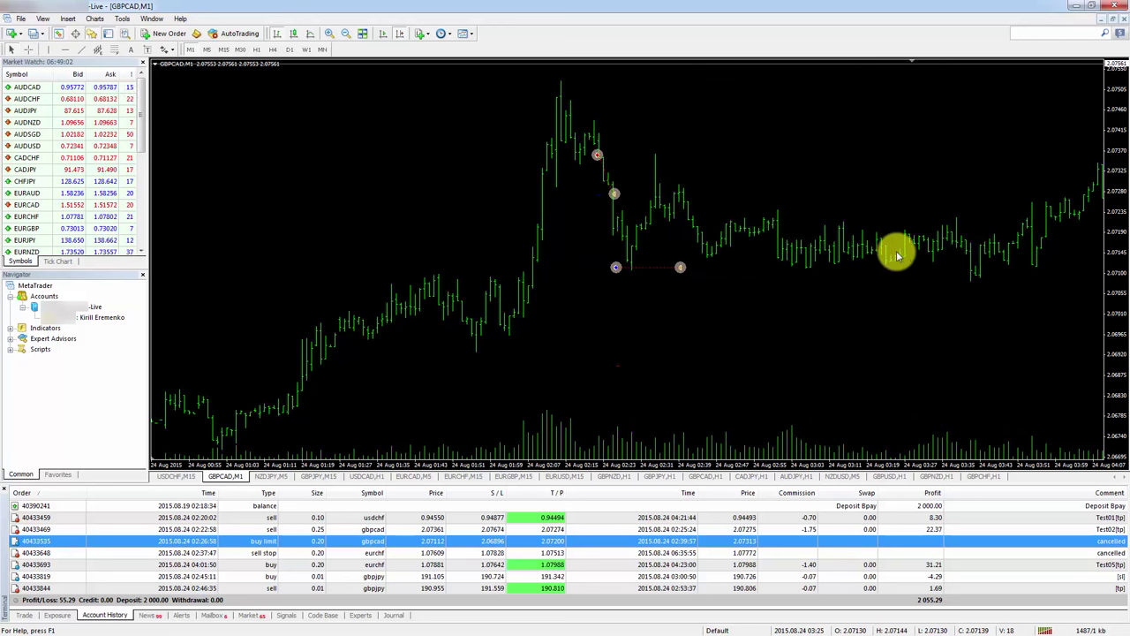
pyautogui.moveTo(765, 279)
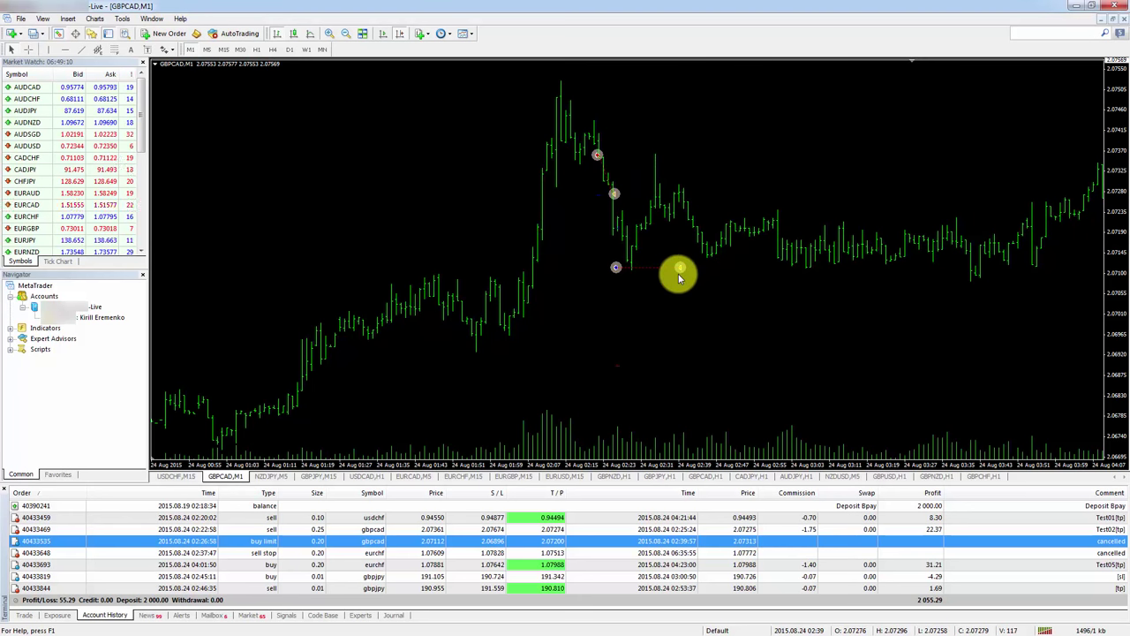
pyautogui.moveTo(664, 218)
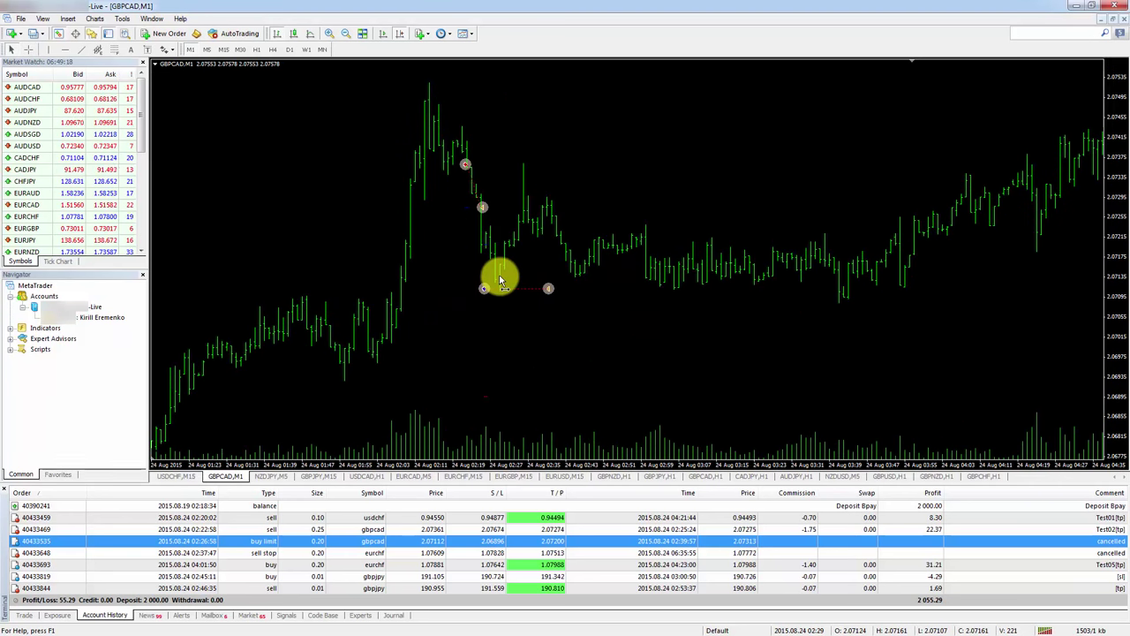
pyautogui.moveTo(568, 244)
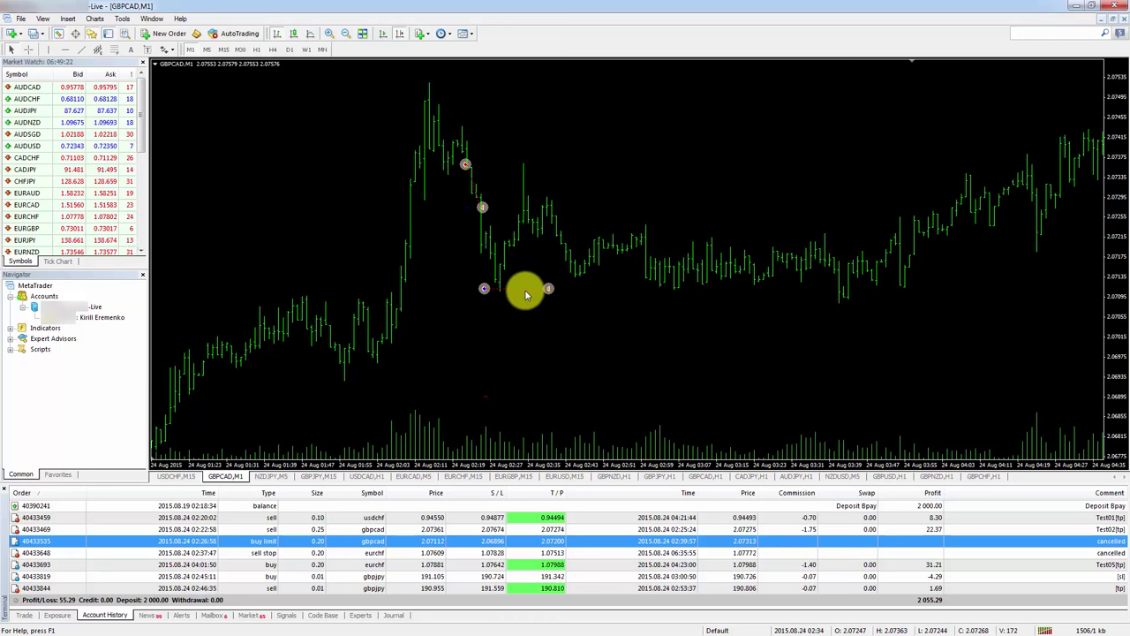
pyautogui.moveTo(431, 466)
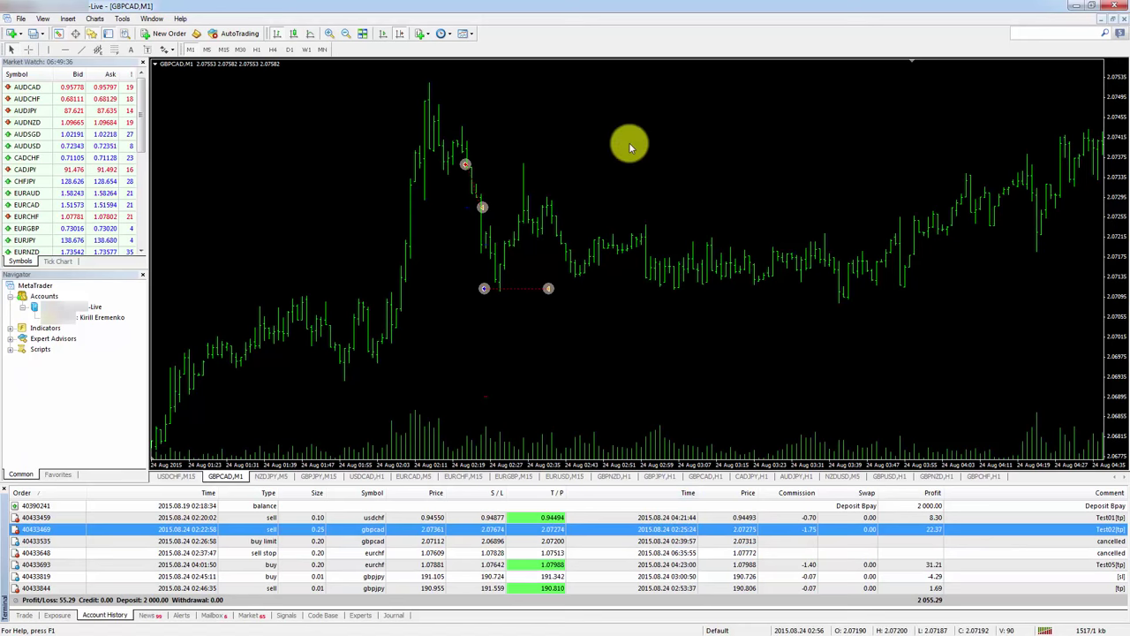
pyautogui.moveTo(543, 247)
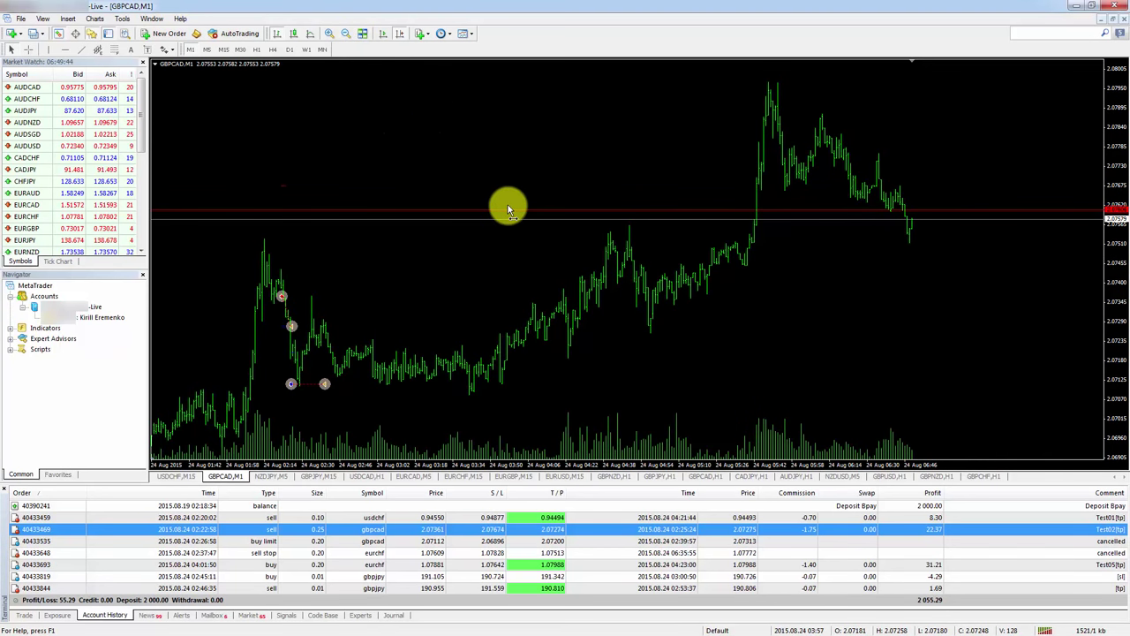
# Step: Go via the USDCAD hourly chart to the EURCHF 15-minute triangle chart
pyautogui.click(362, 476)
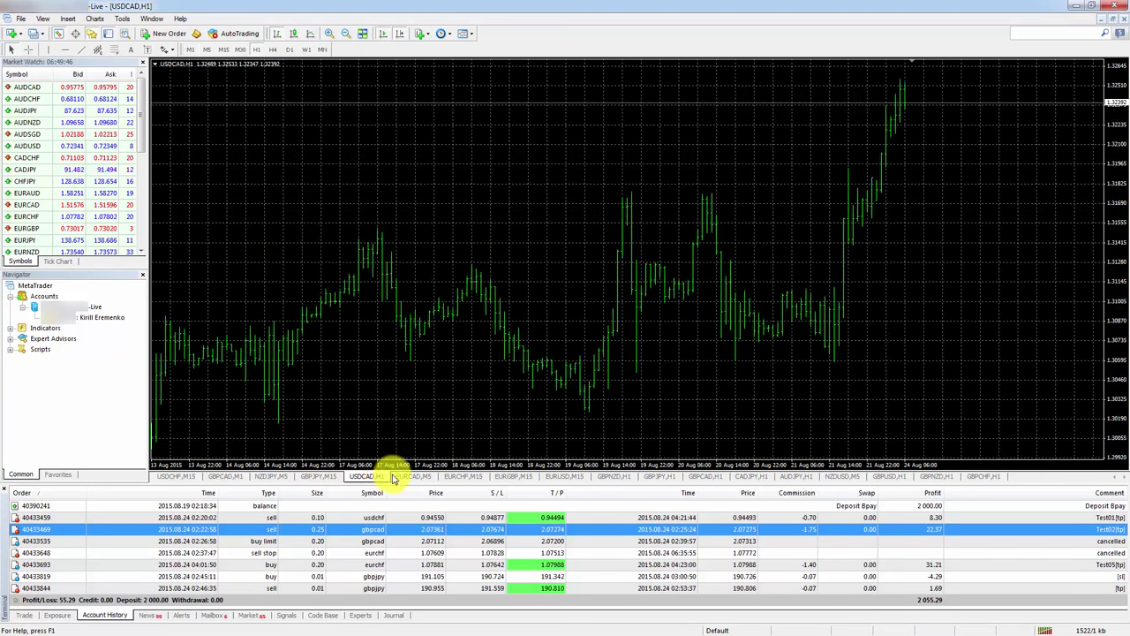
pyautogui.click(462, 476)
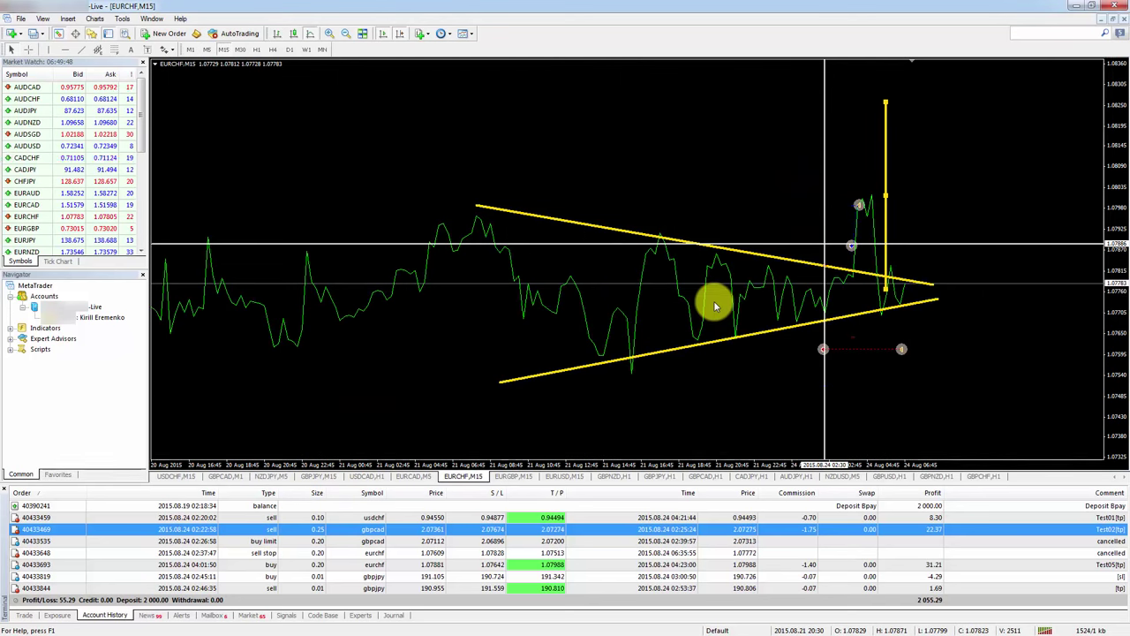
pyautogui.moveTo(772, 257)
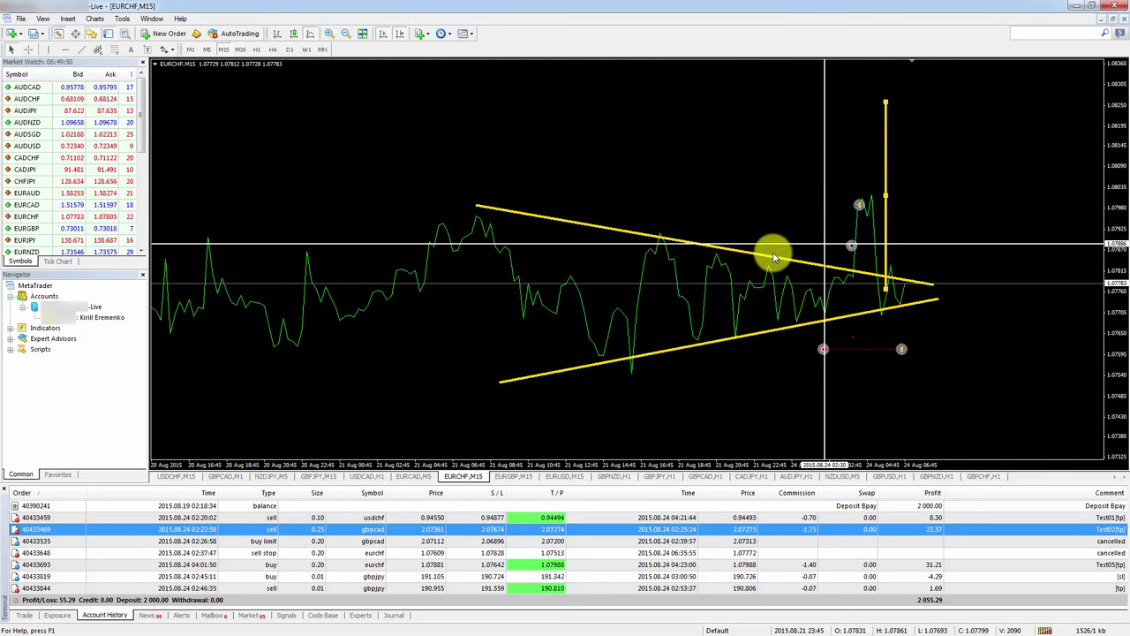